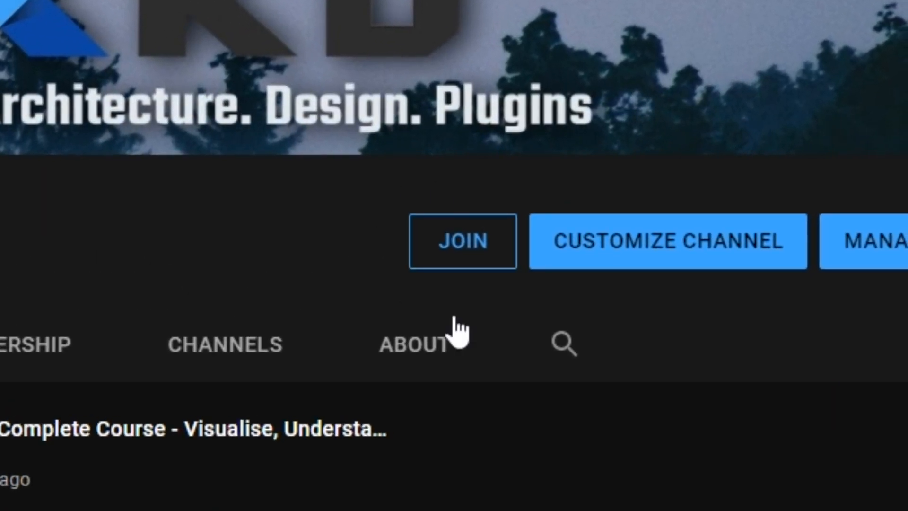
Step: Open Flutterly's membership dialog listing the Supporter, Hero, Wizard and Legend tiers
click(463, 241)
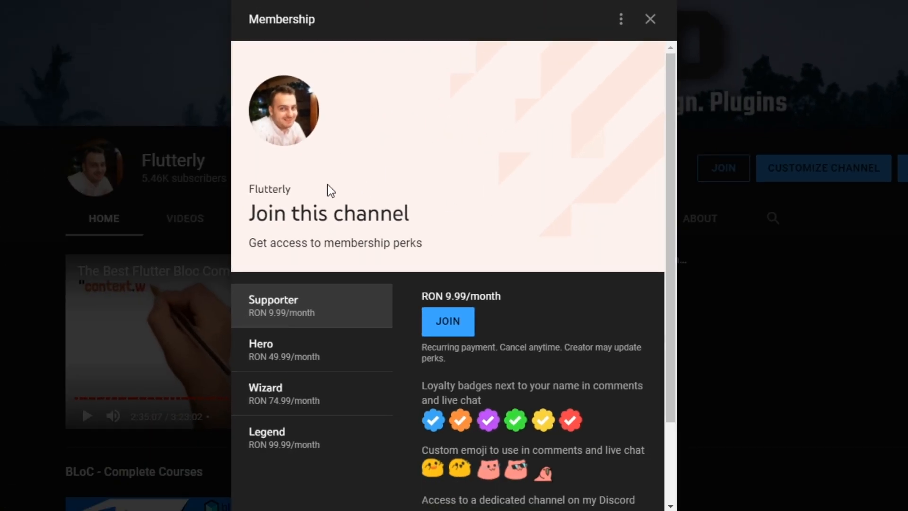
mouse_move(302, 288)
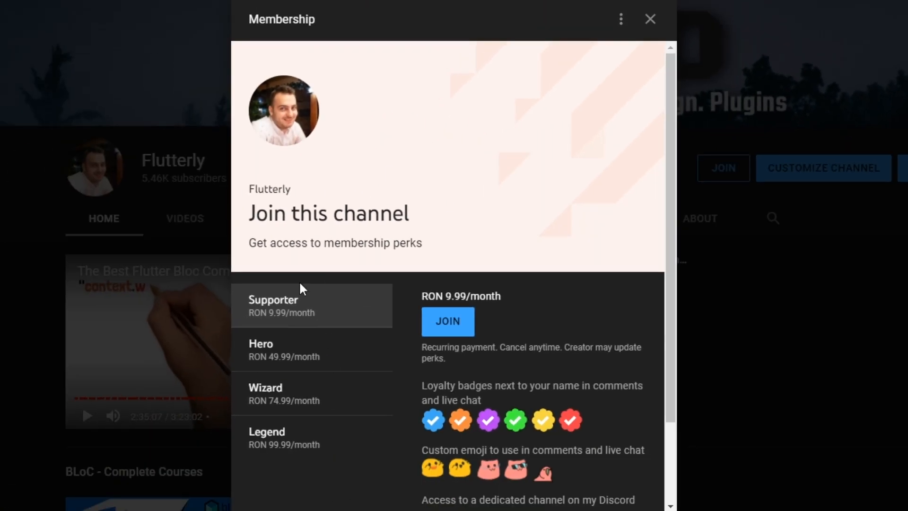
click(279, 393)
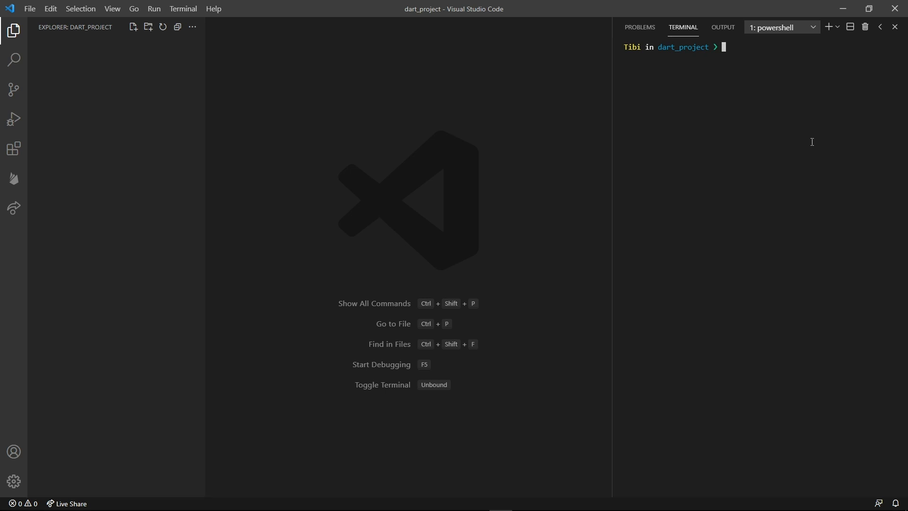
Step: Run 'dart pub add pedantic' in the terminal; it fails without a pubspec.yaml
text(dart pub add pedantic)
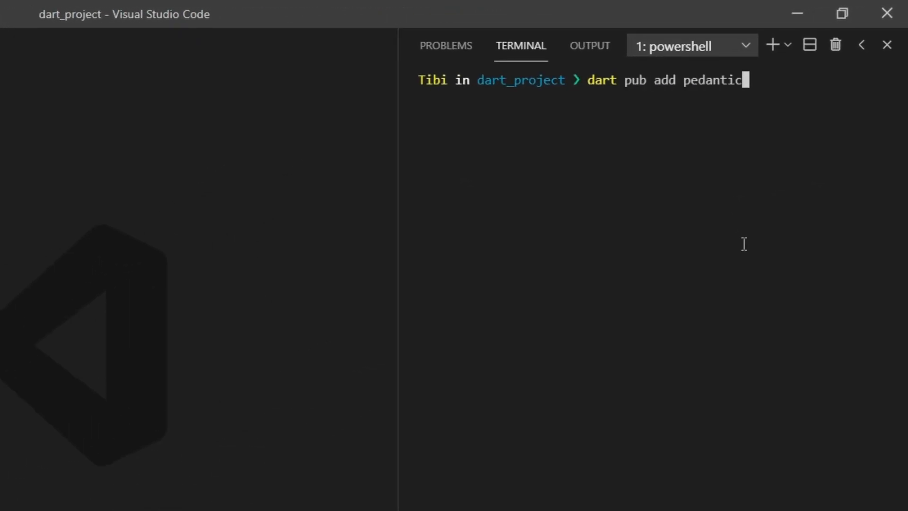
key(Enter)
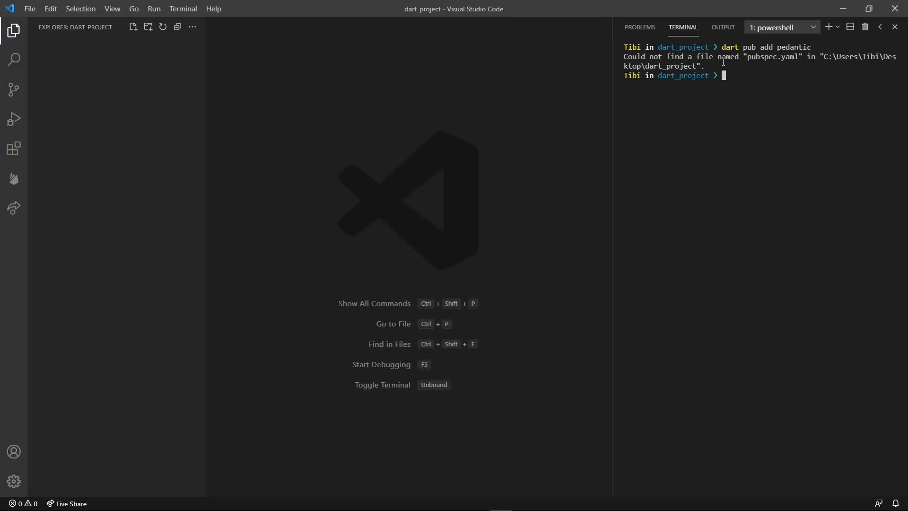
mouse_move(765, 126)
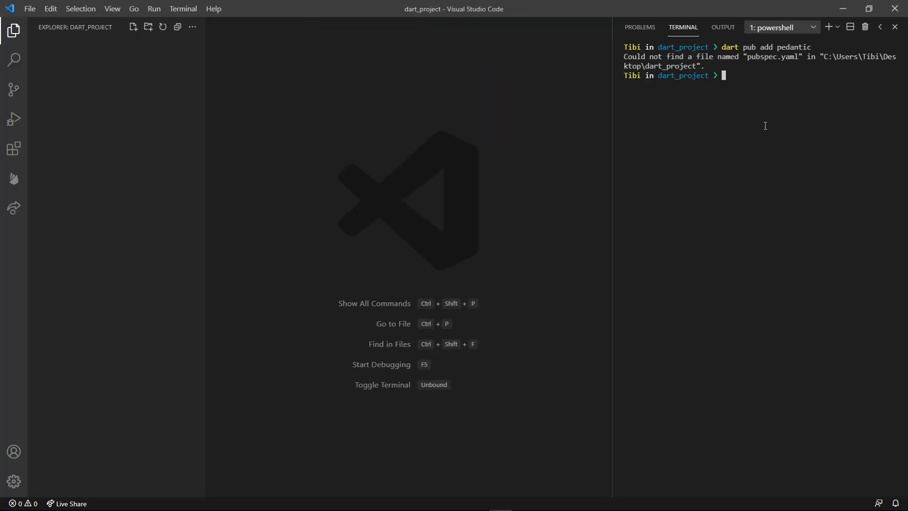
mouse_move(135, 27)
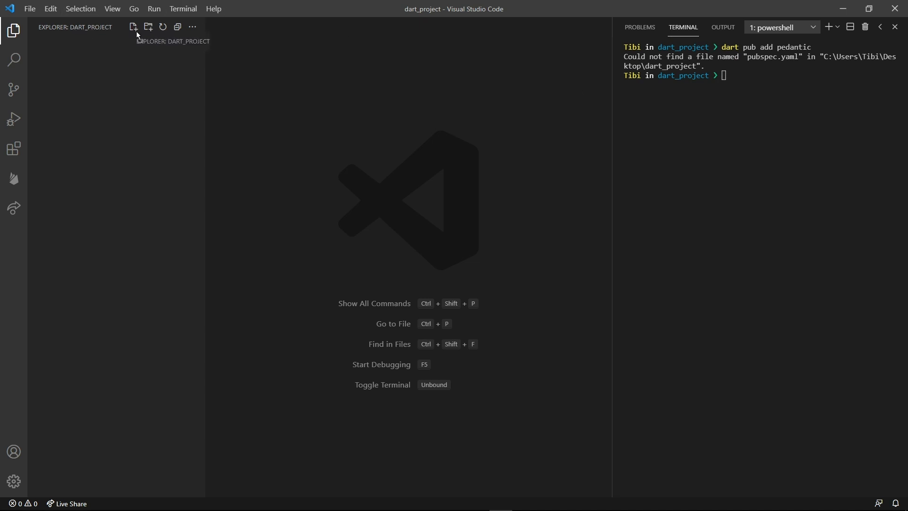
mouse_move(113, 34)
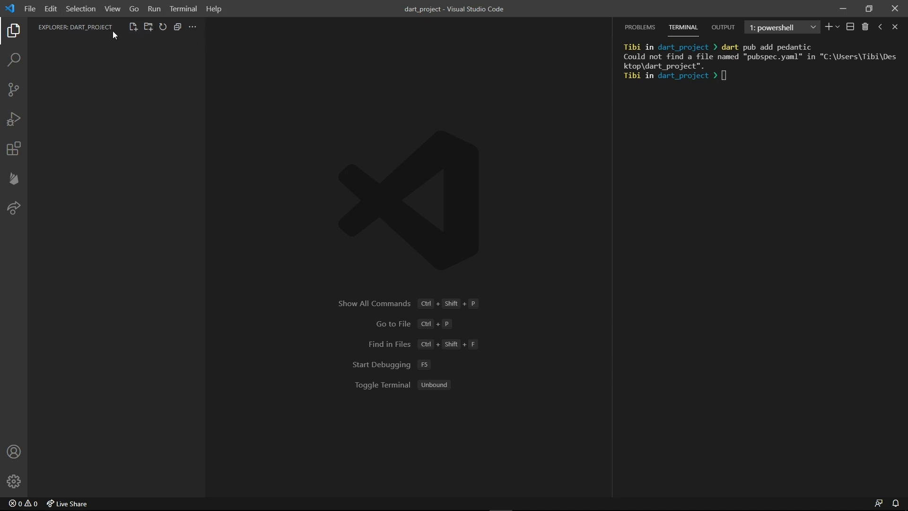
mouse_move(591, 183)
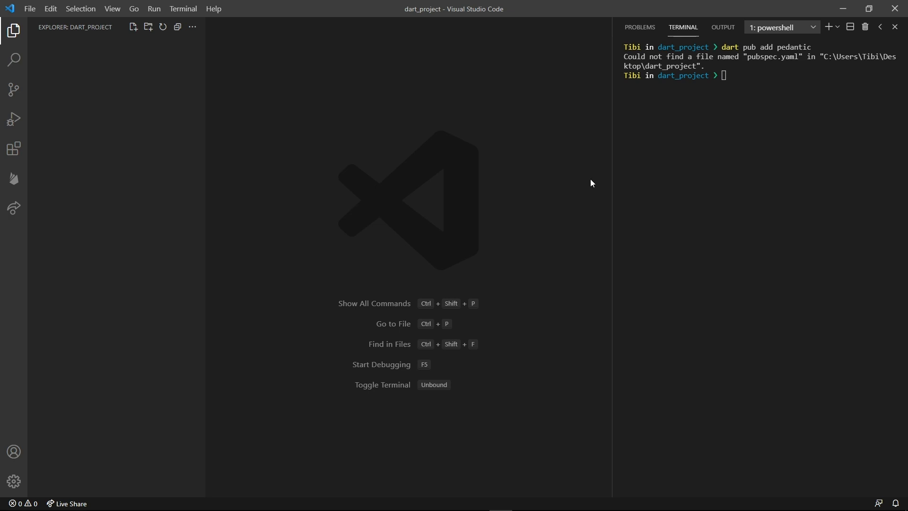
mouse_move(512, 167)
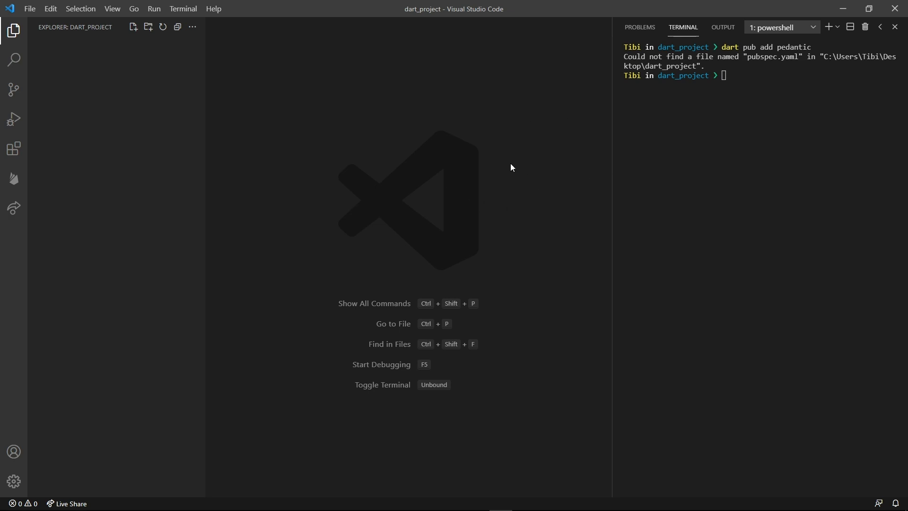
mouse_move(498, 184)
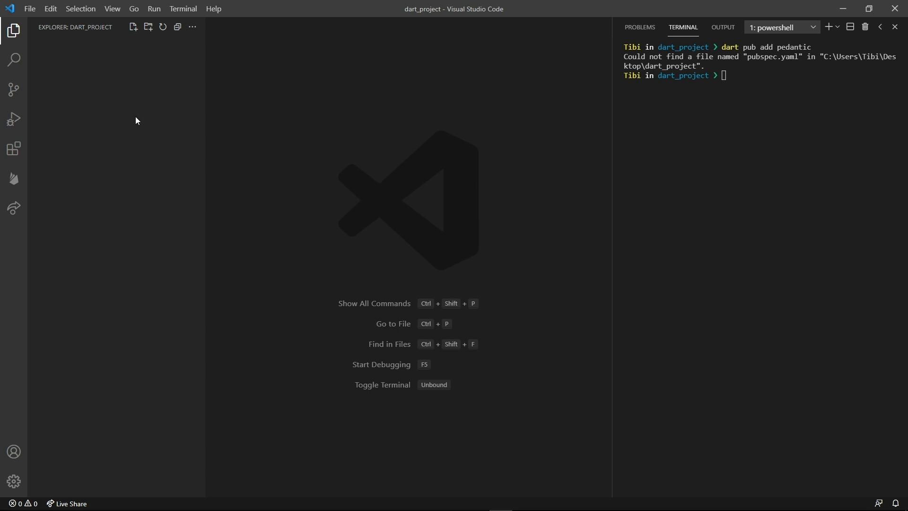
Step: Create a new main.dart file in the empty dart_project folder
right_click(136, 120)
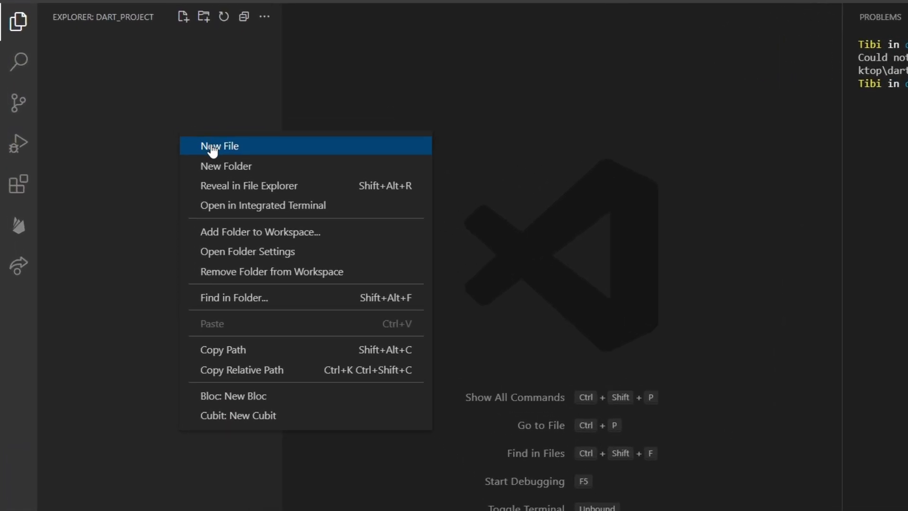
click(221, 146)
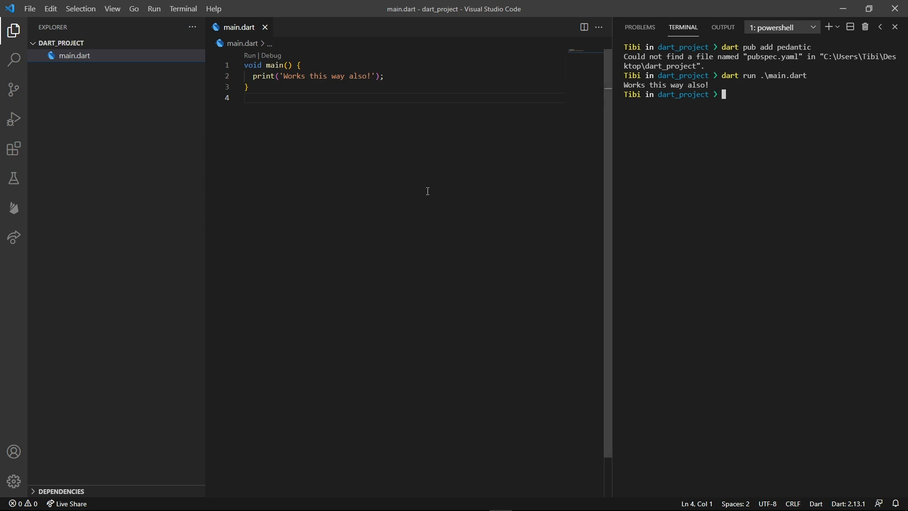
mouse_move(864, 132)
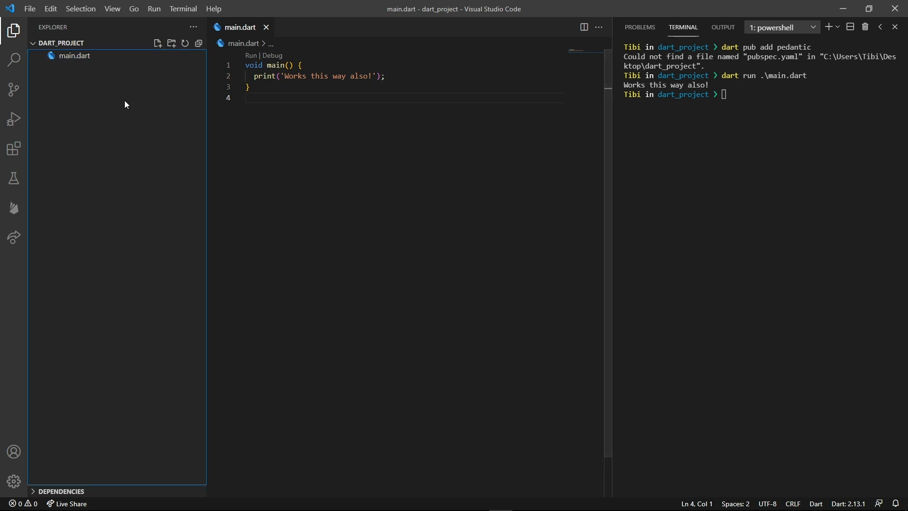
Step: Create pubspec.yaml naming dart_package, then view .dart_tool's package_config.json
click(158, 42)
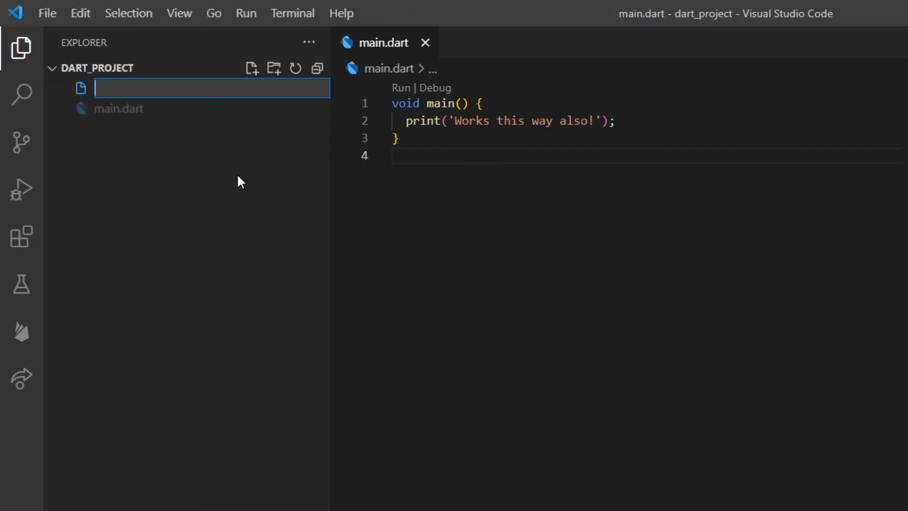
text(pubspec.yaml)
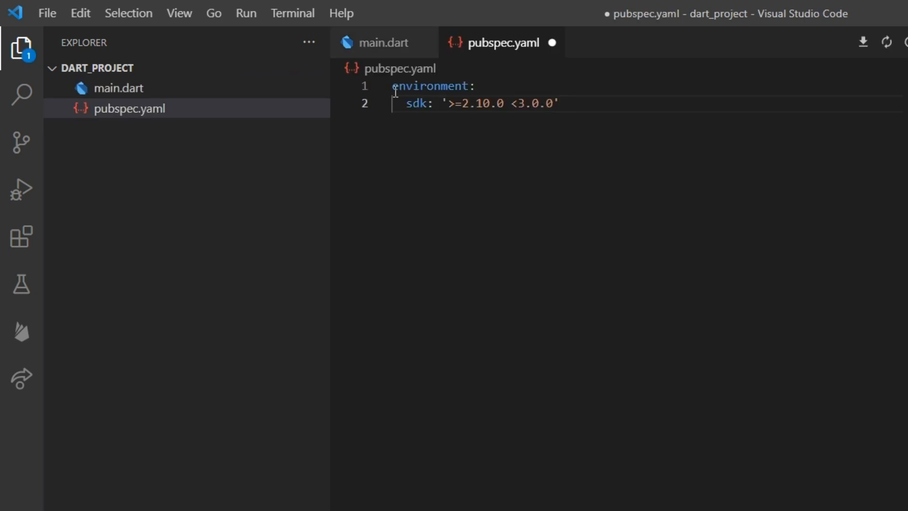
text(name: ')
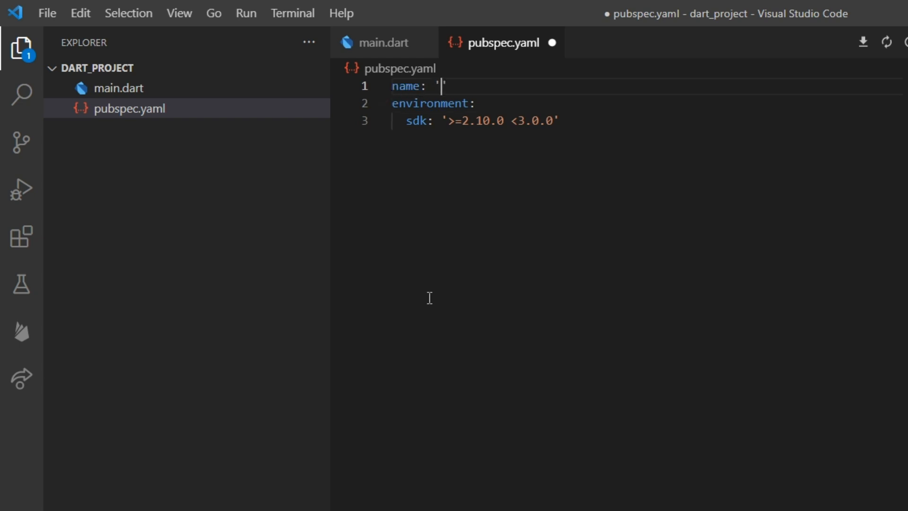
text(dart_package)
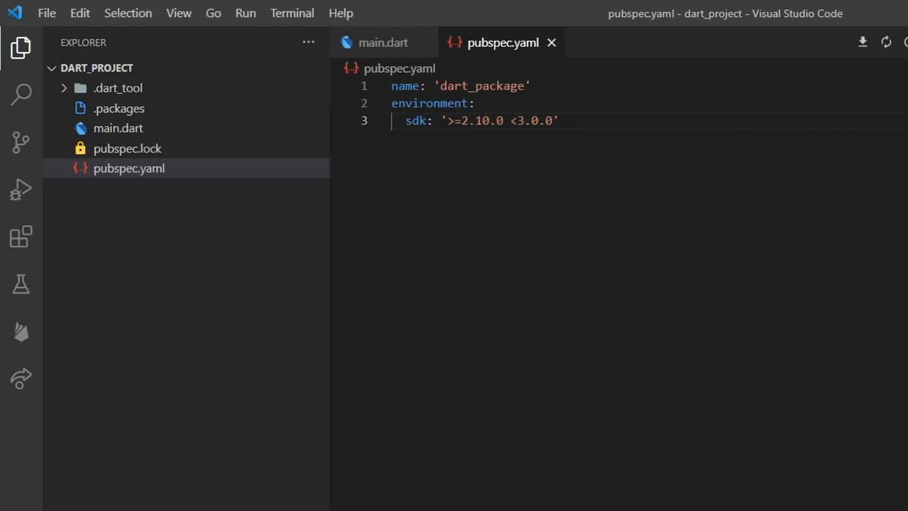
click(119, 88)
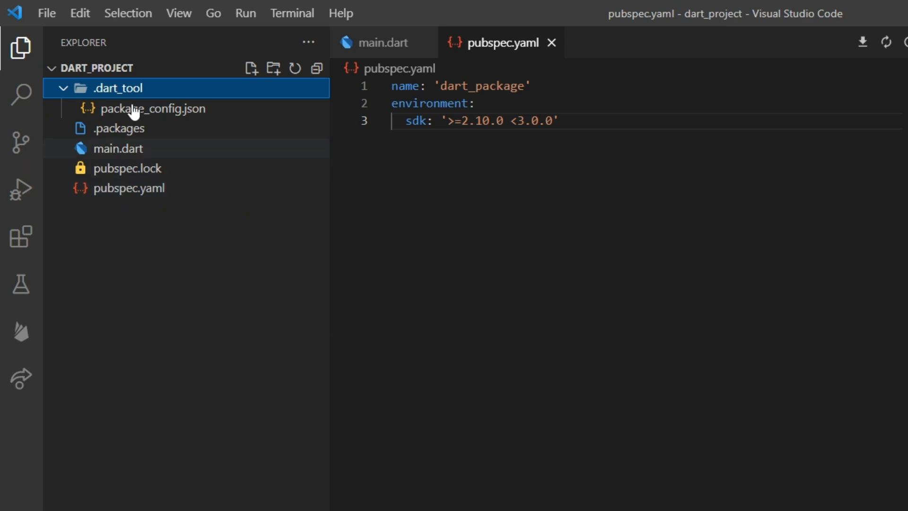
click(152, 108)
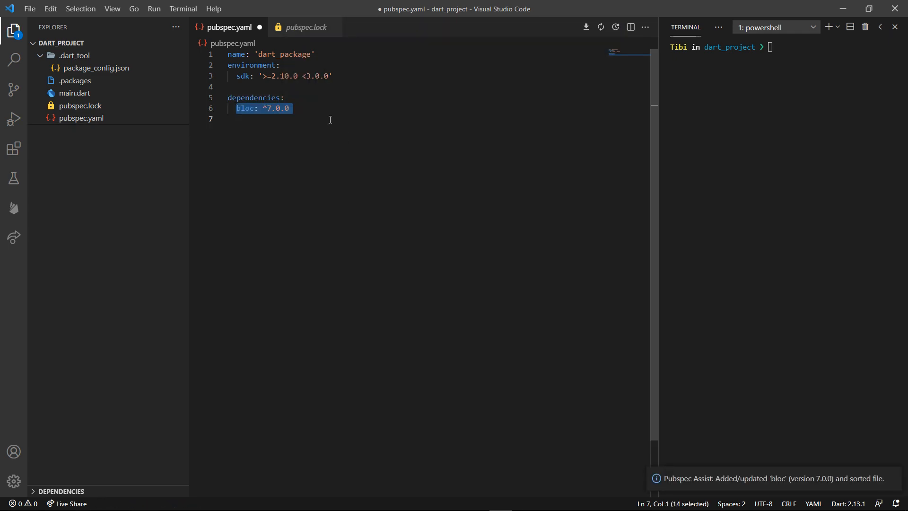
text(dart pub get)
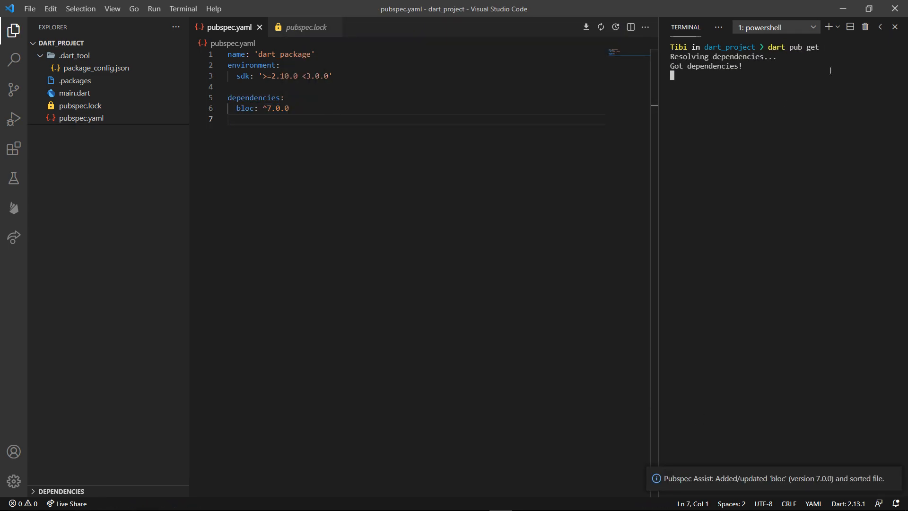
click(305, 27)
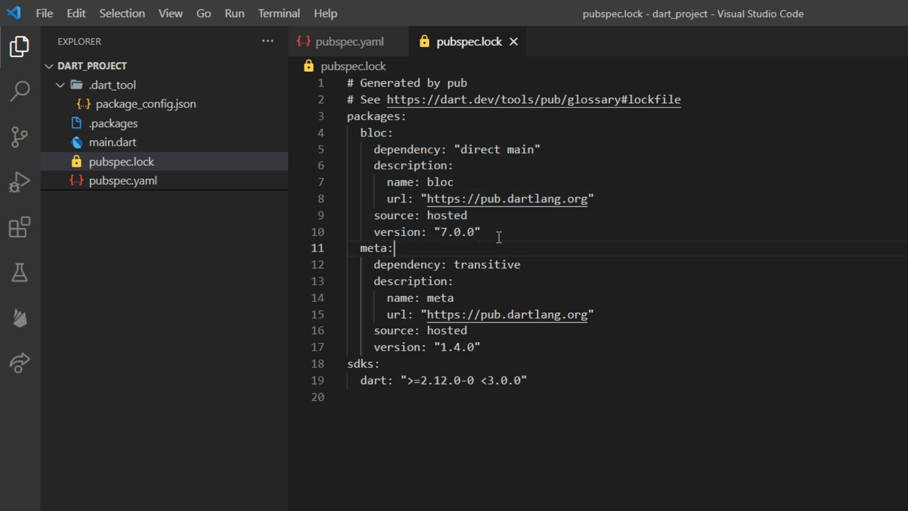
click(485, 232)
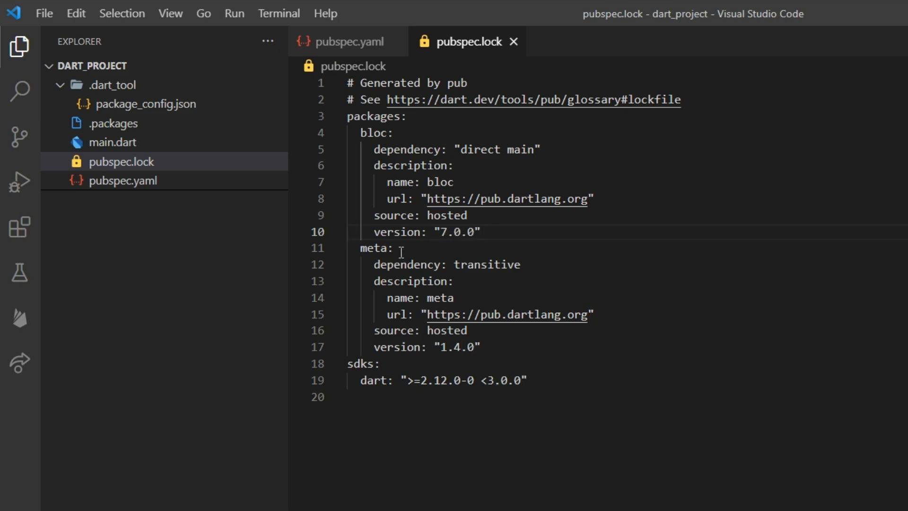
double_click(456, 347)
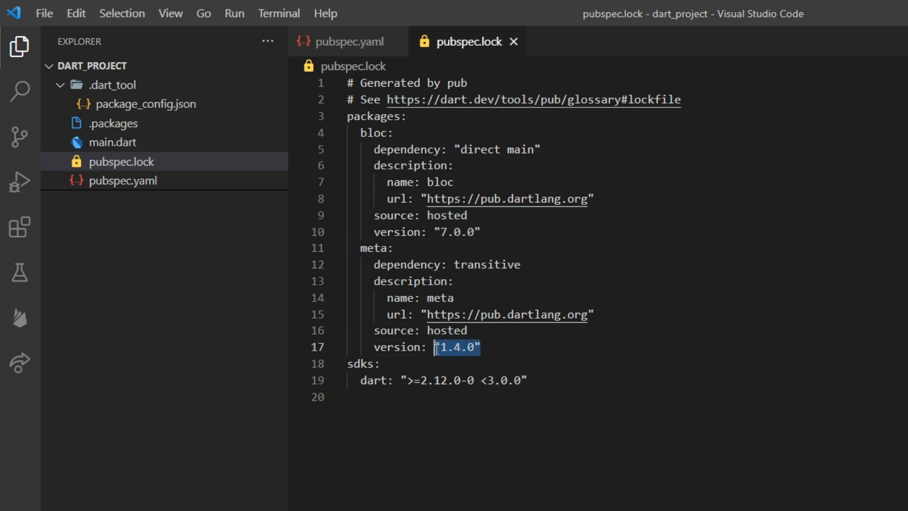
click(470, 330)
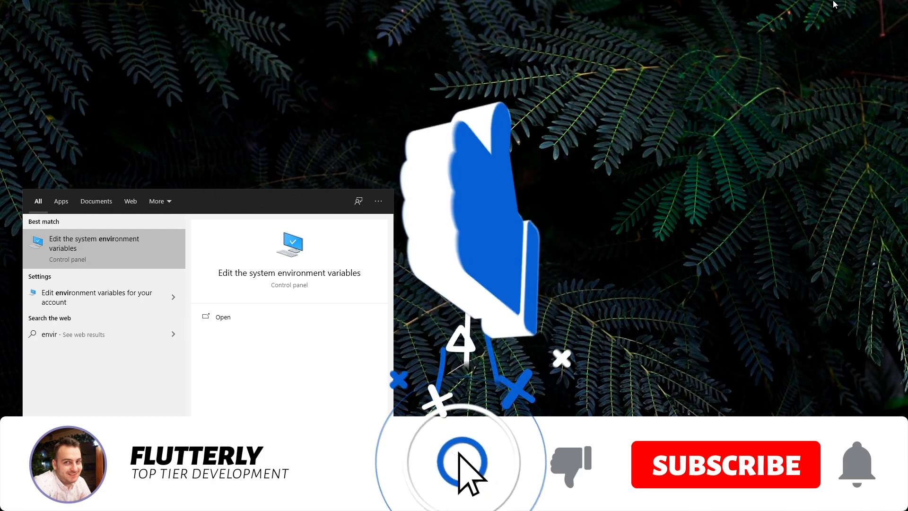
Step: View the PUB_CACHE user environment variable set to D:\Pub, leaving it unchanged
click(191, 221)
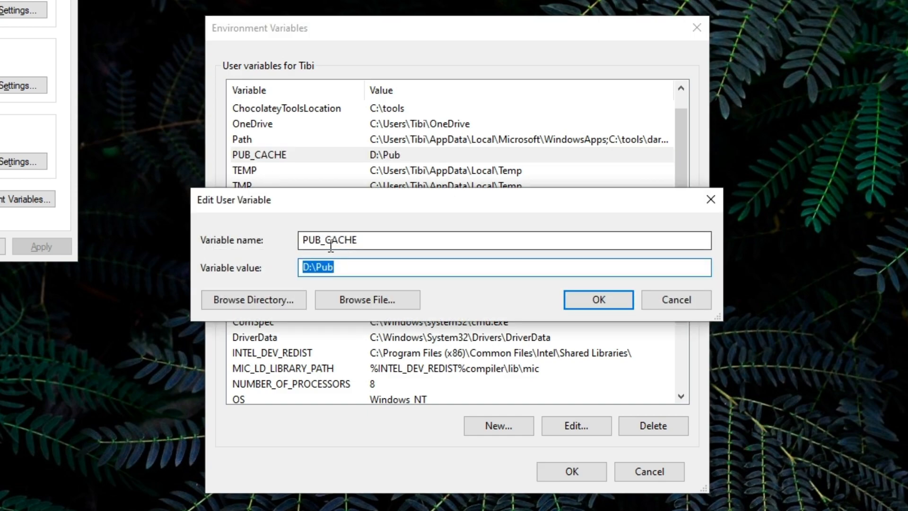
click(320, 267)
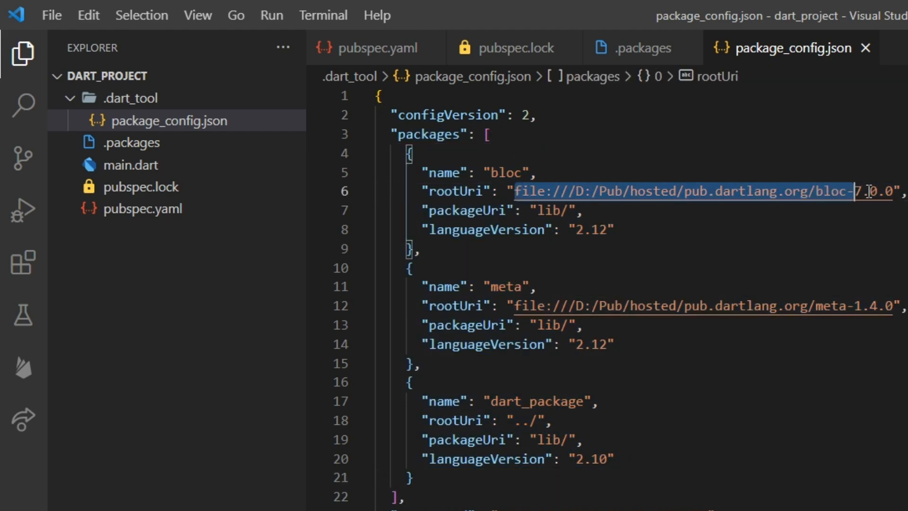
Step: Show the .packages file mapping bloc and meta to D:/Pub/hosted paths
click(643, 47)
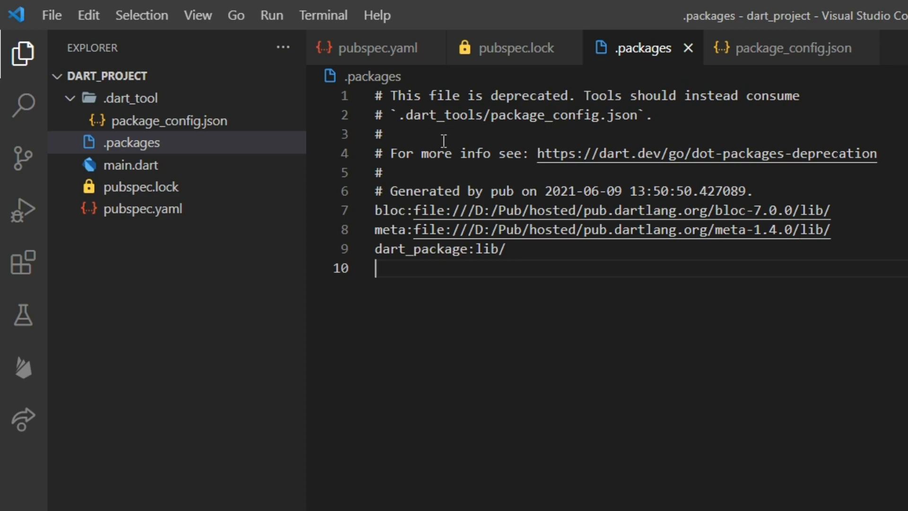
mouse_move(493, 338)
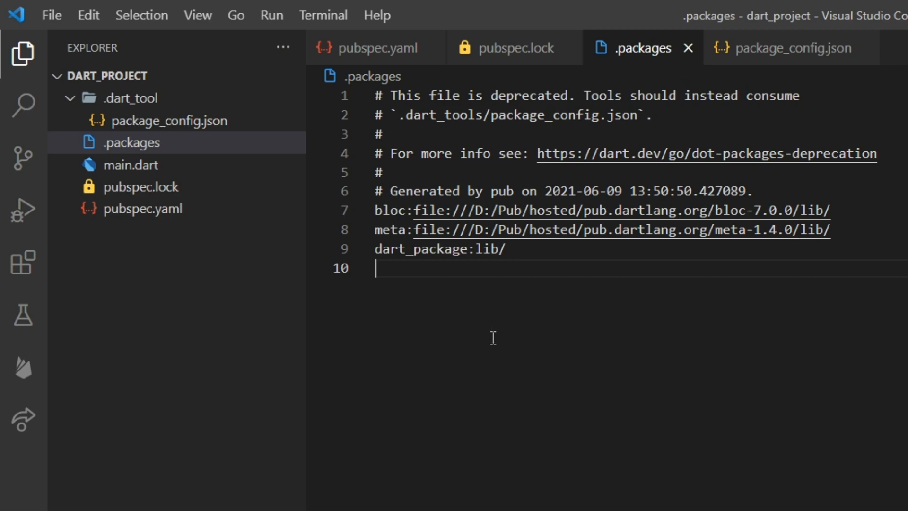
Step: Reopen console_full_project from File > Open Recent
click(88, 15)
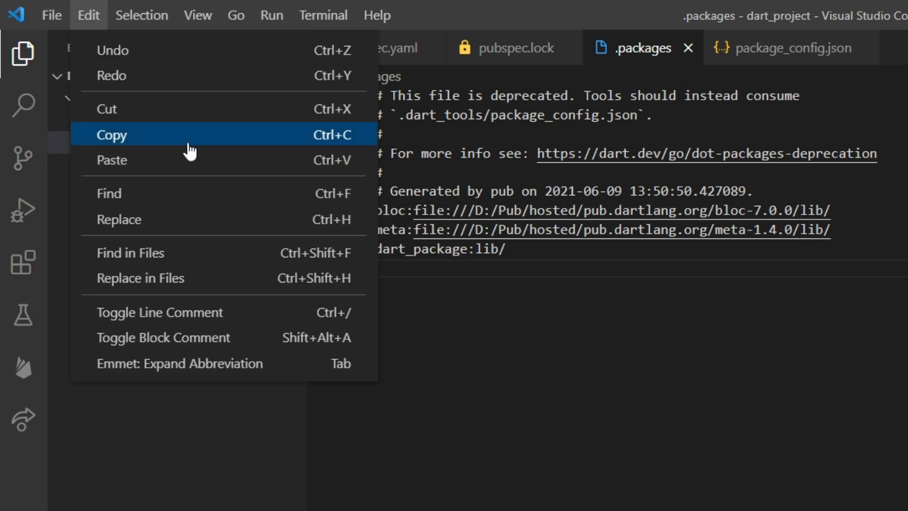
click(51, 15)
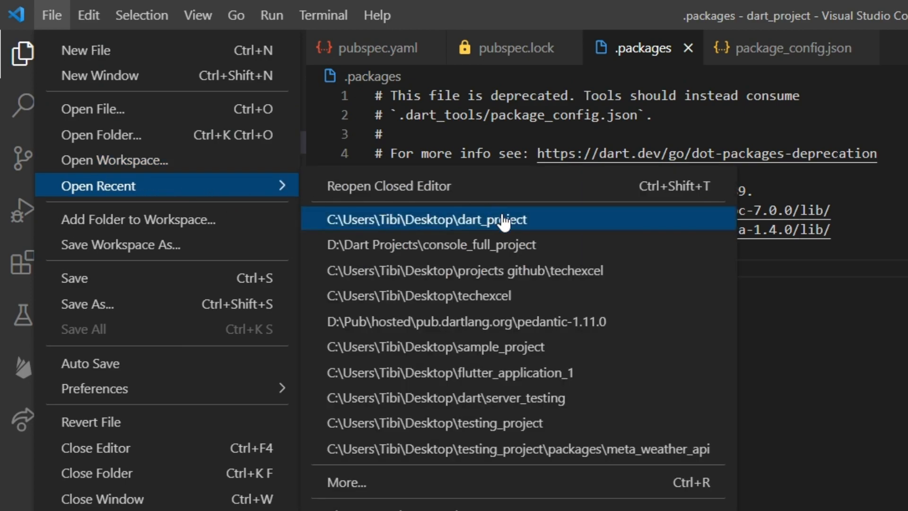
click(432, 244)
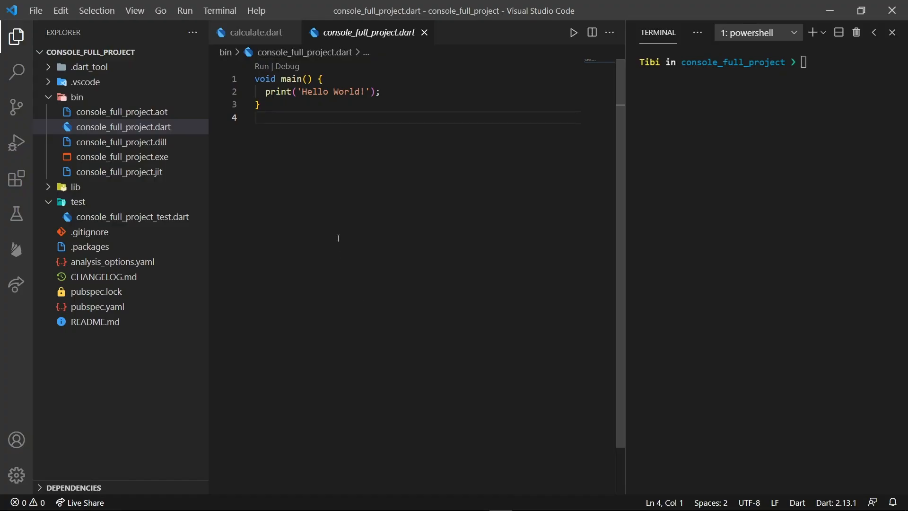
Step: Create a 'packages' folder at the project root containing a 'calculator' subfolder
click(74, 97)
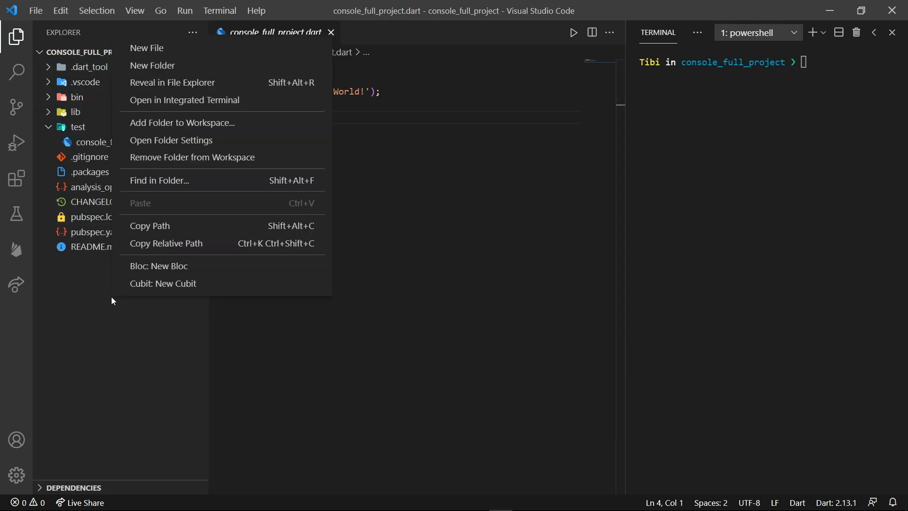
click(152, 66)
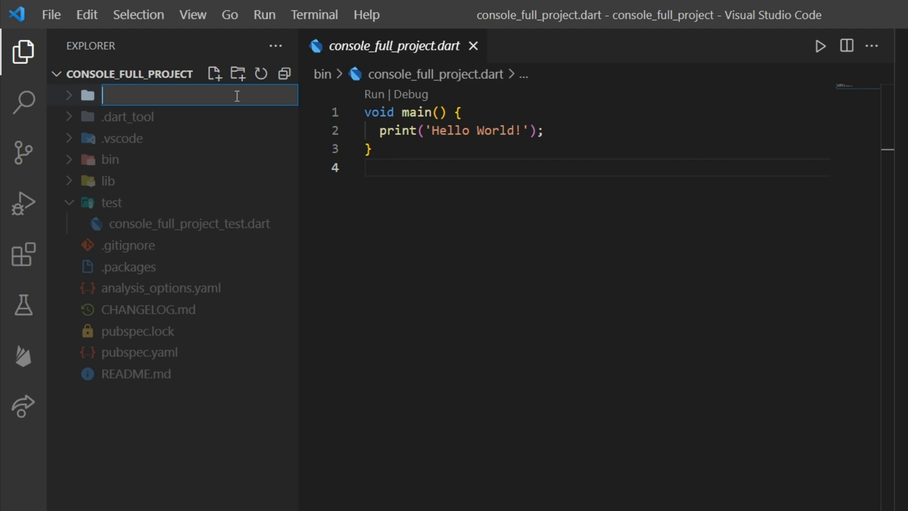
text(packages)
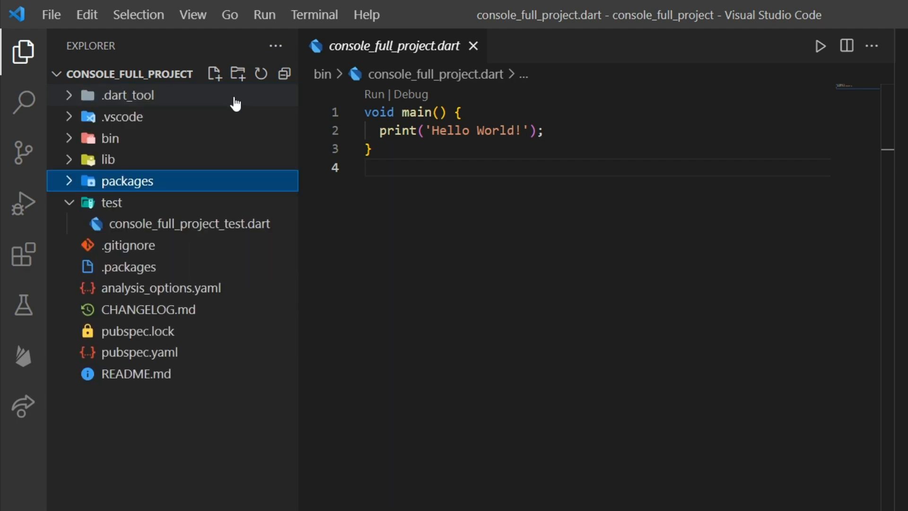
right_click(127, 180)
text(ca)
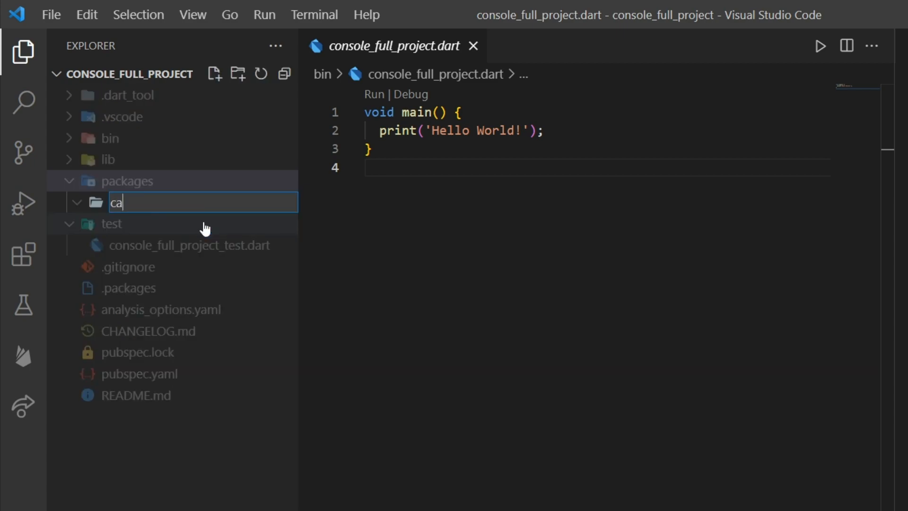
text(lculator)
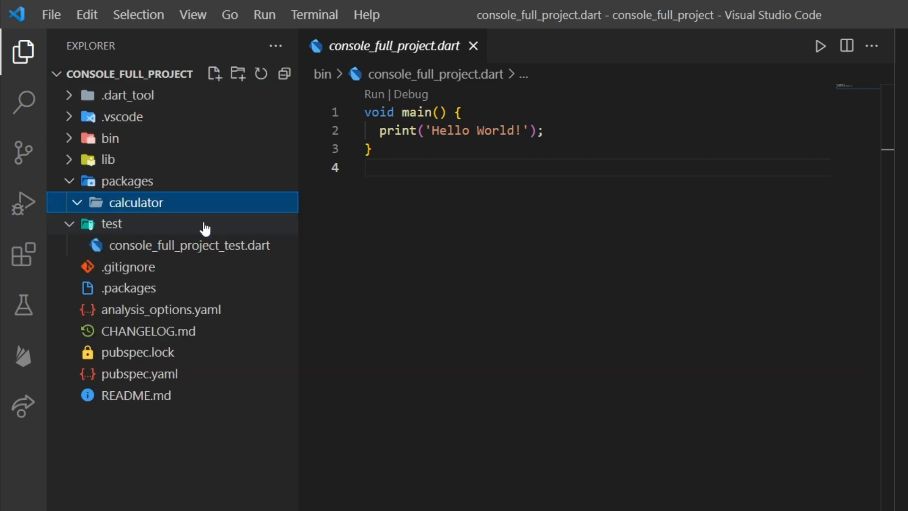
mouse_move(156, 213)
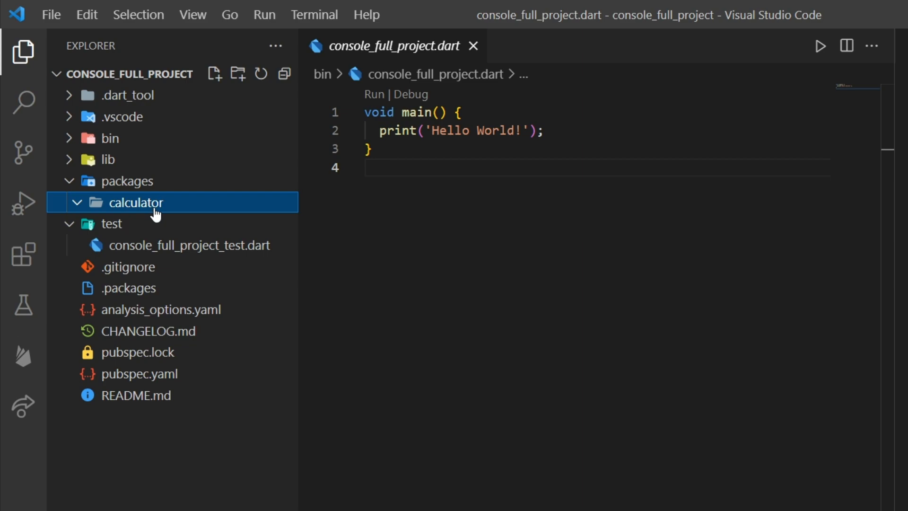
mouse_move(163, 206)
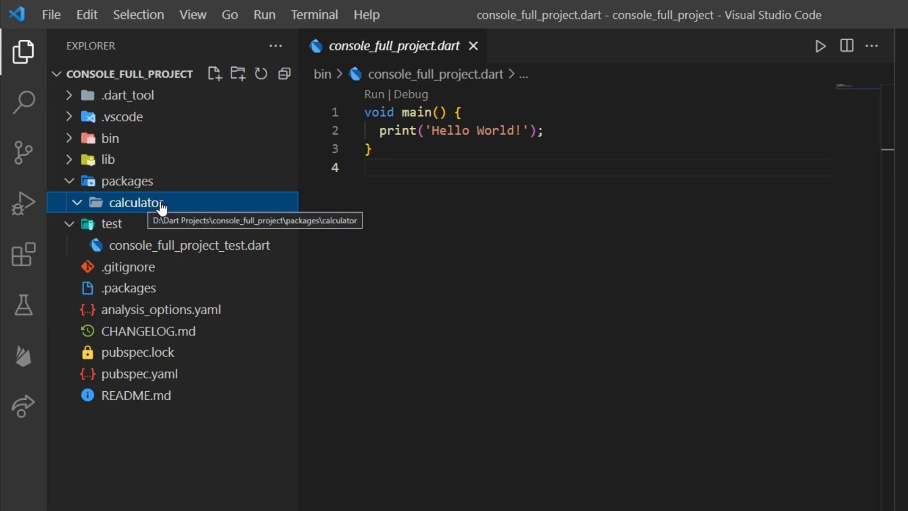
Step: Add calculator/pubspec.yaml with name calculator and SDK '>=2.10.0 <3.0.0'
right_click(137, 202)
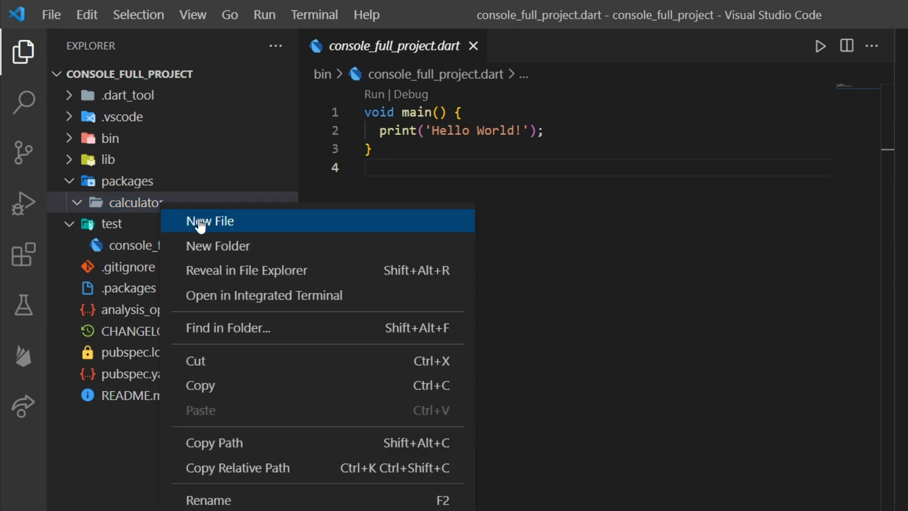
click(210, 221)
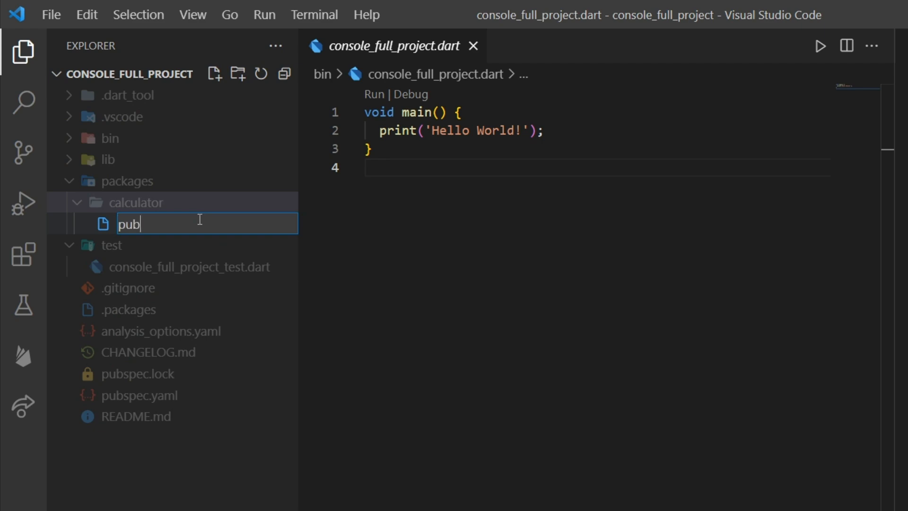
text(spec.yaml)
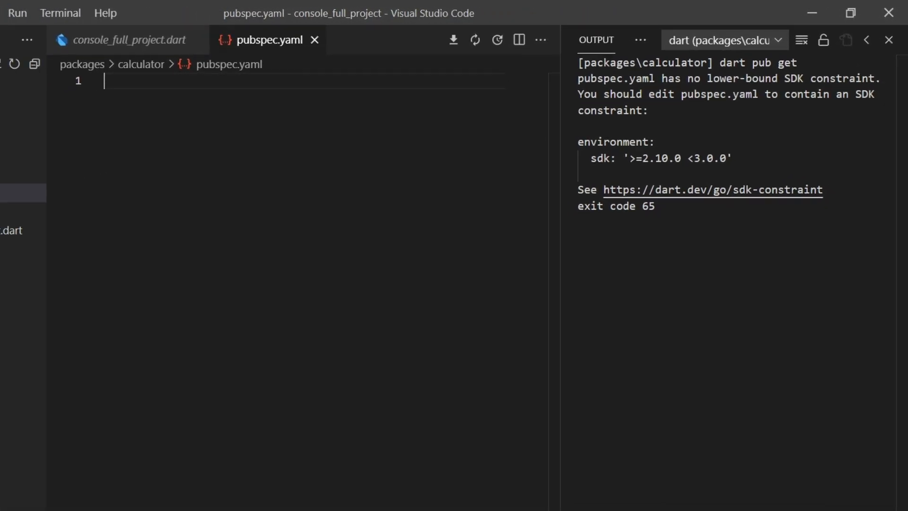
text(name: calculator)
text(sdk: '>=2.10.)
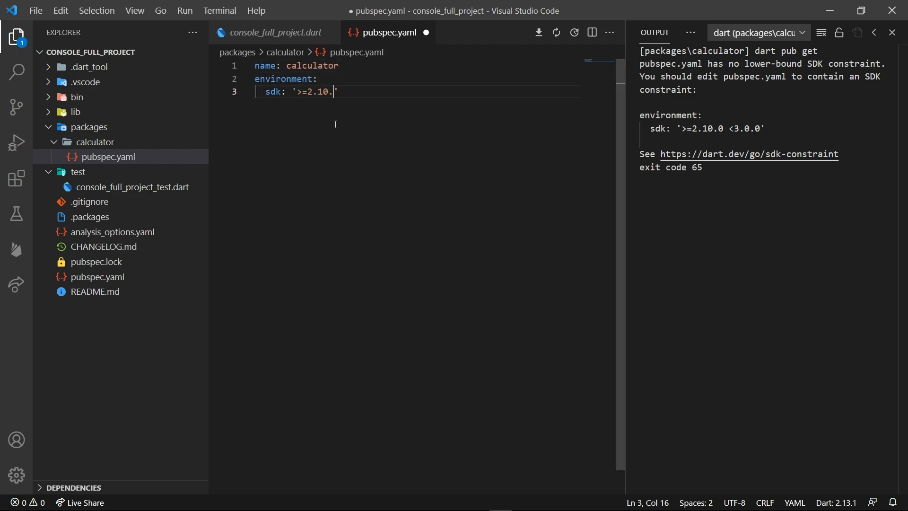
text(0 <3.0.0')
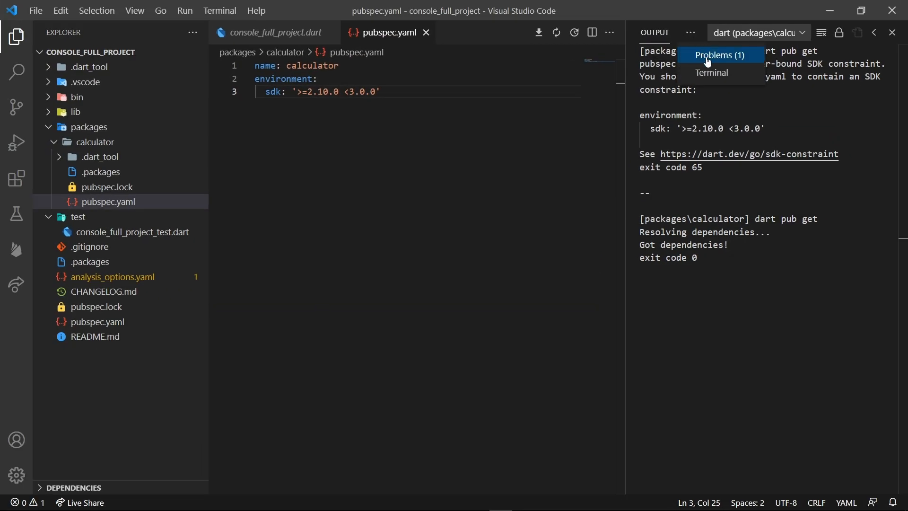
Step: Switch to a PowerShell terminal, clear it, and enter the calculator package folder
click(711, 72)
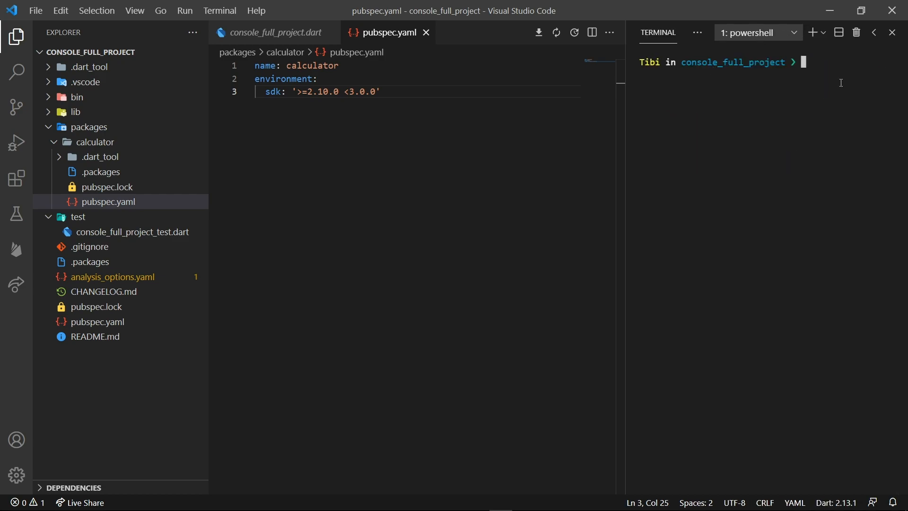
mouse_move(794, 200)
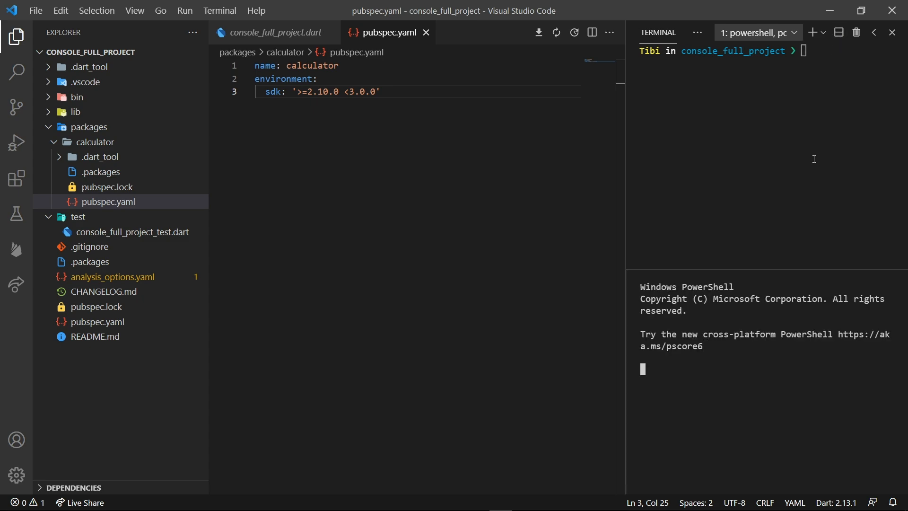
text(clea)
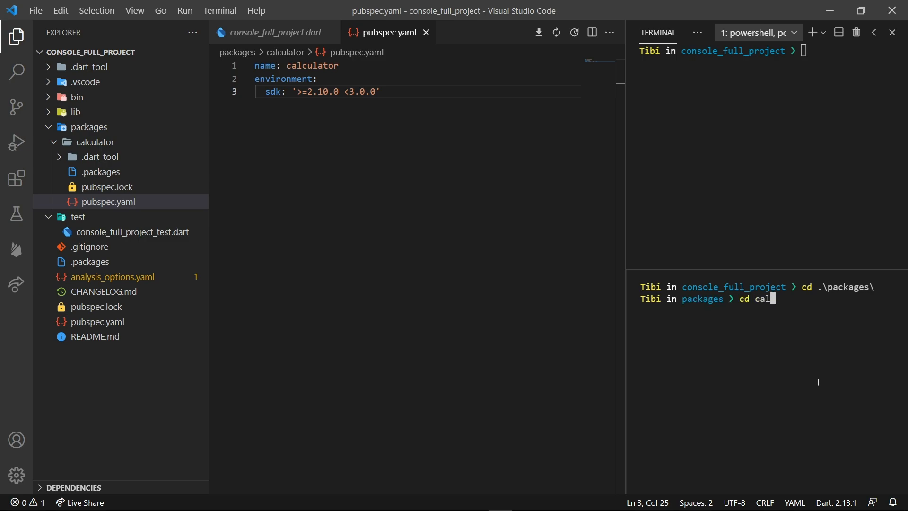
key(Enter)
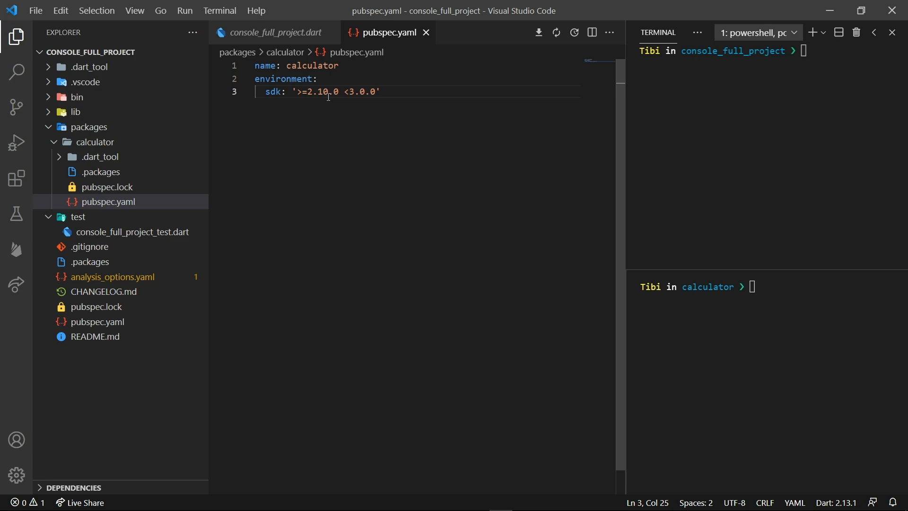
Step: Create calculator/analysis_options.yaml that includes package:pedantic/analysis_options.yaml, and save it
click(112, 277)
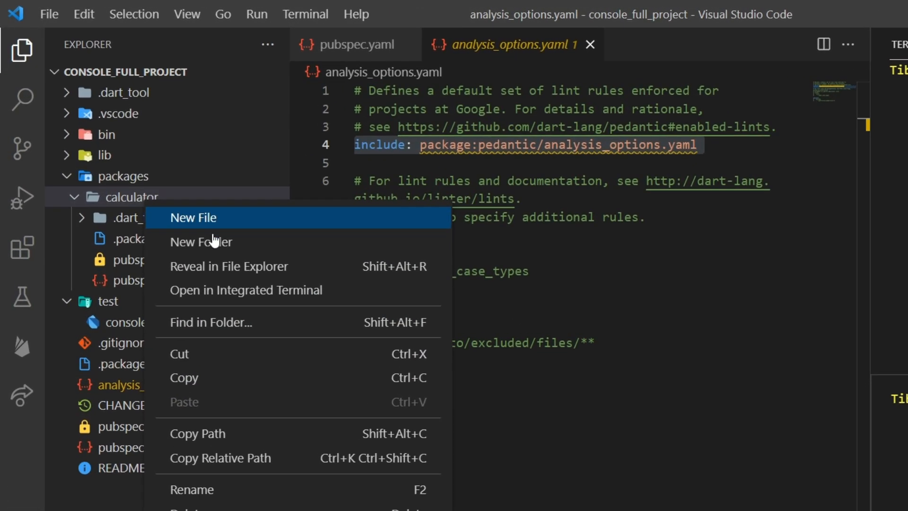
click(193, 218)
text(analysis_options.yaml)
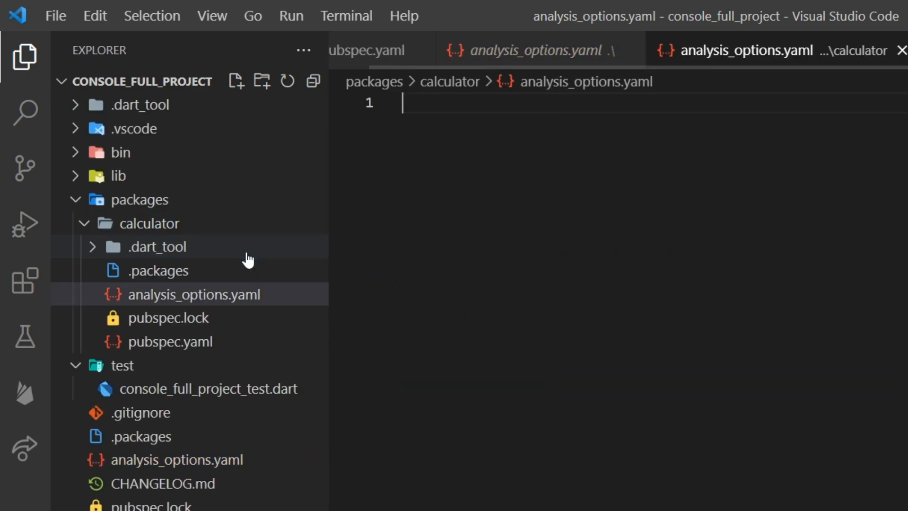
text(include: package:pedantic/analysis_options.yaml)
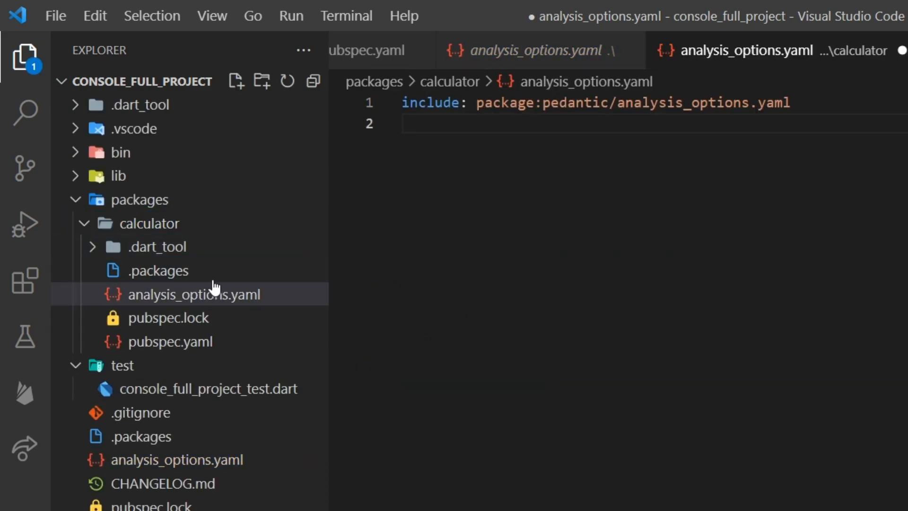
key(Ctrl+s)
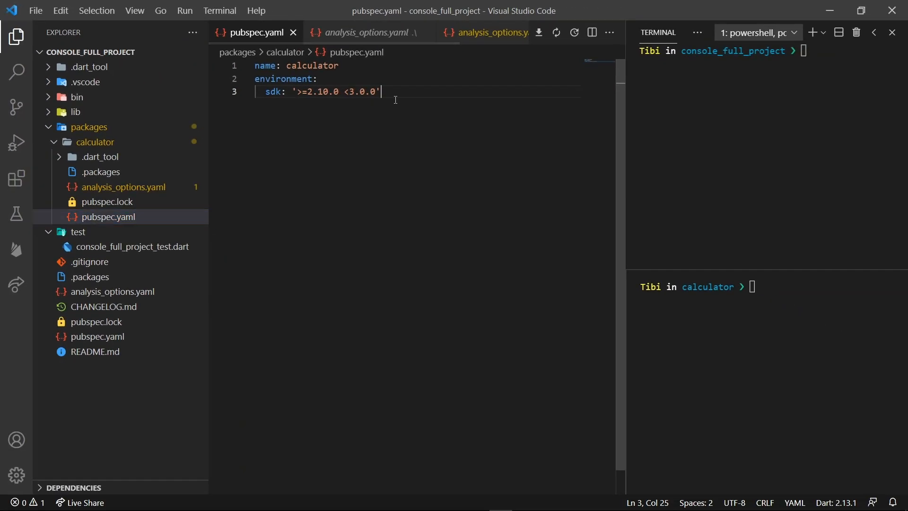
Step: Run dart and dart pub in the calculator terminal to view their help output
key(Enter)
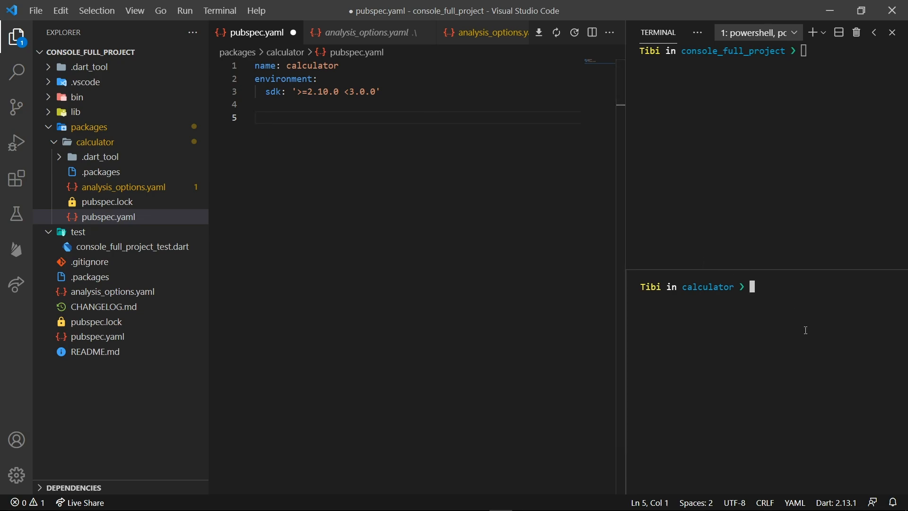
text(dart)
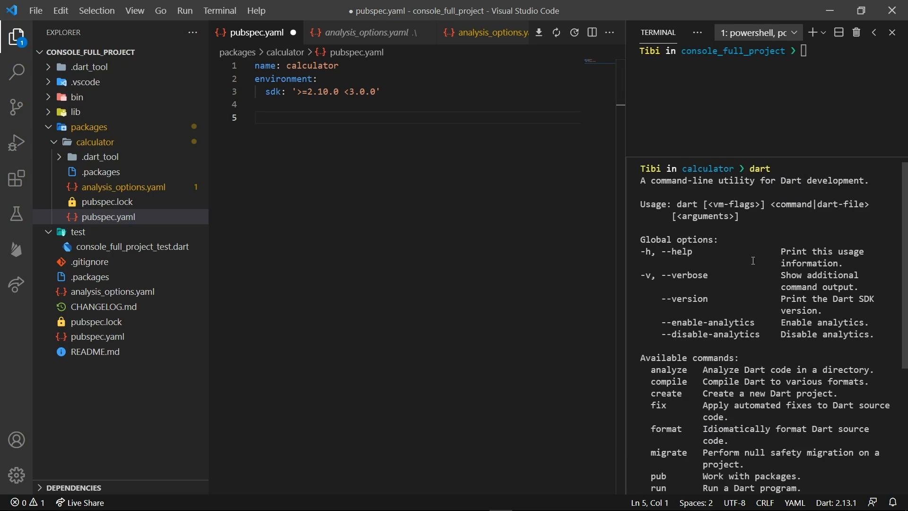
scroll(down, 3)
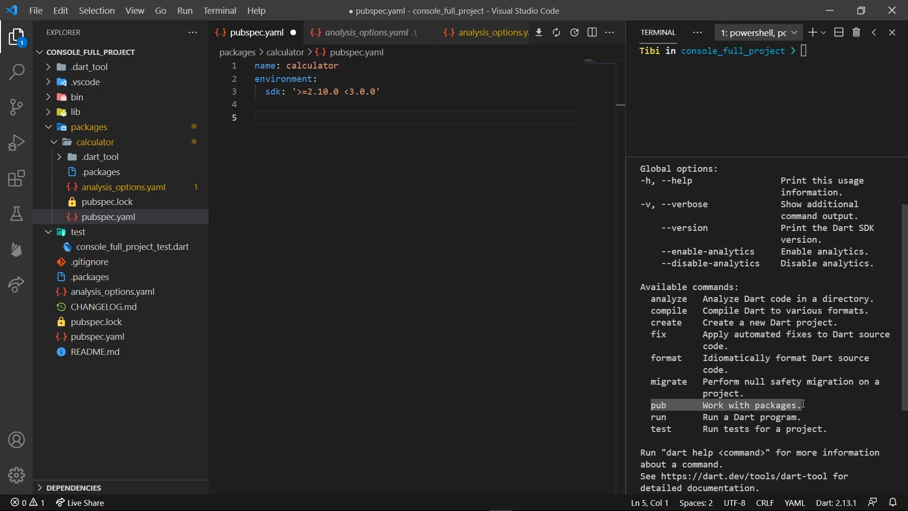
text(dart)
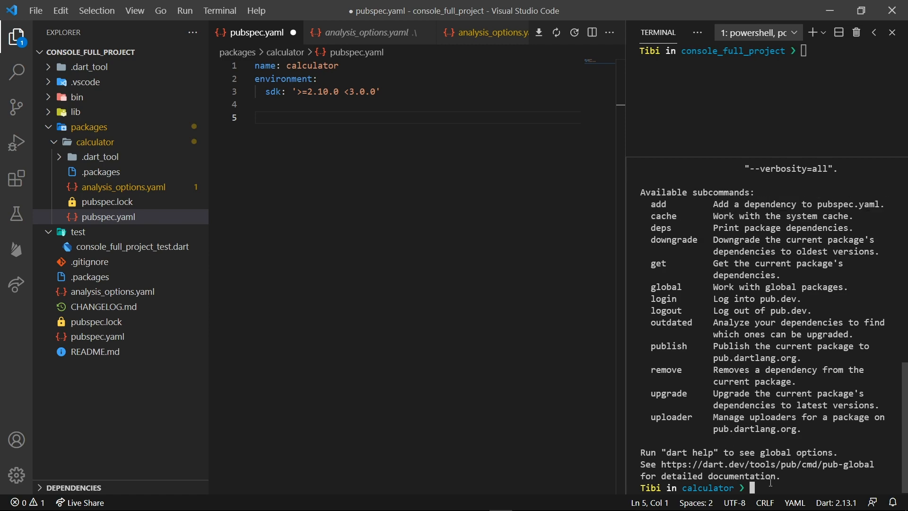
text(dart pub add pedantic)
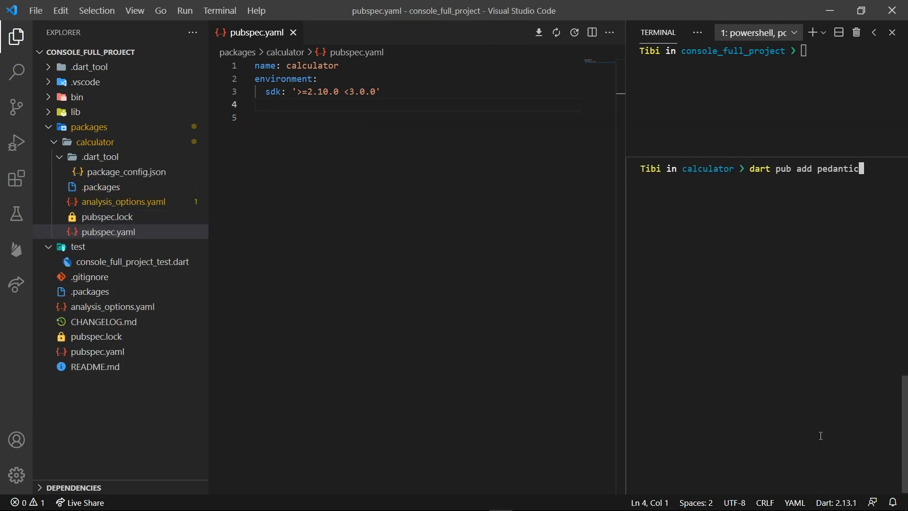
Step: Add pedantic to the calculator package with dart pub add and fetch its dependencies
key(Enter)
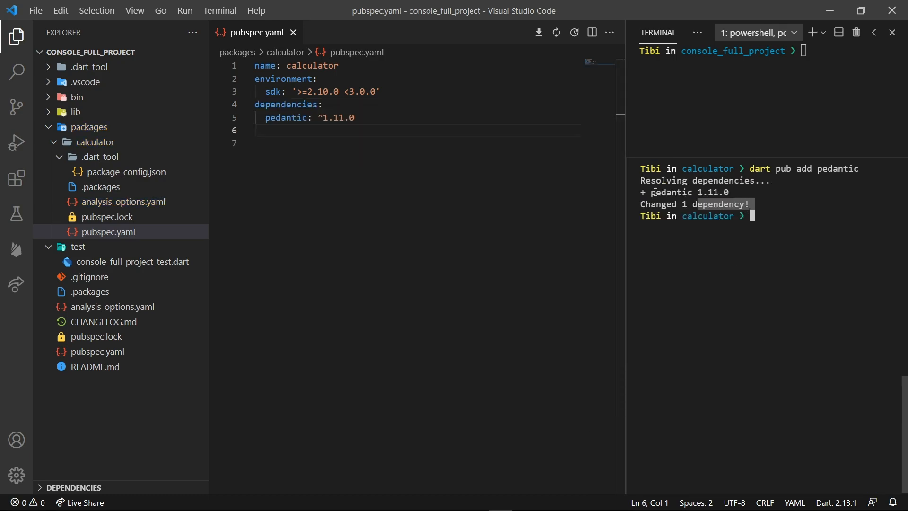
text(dart pub get)
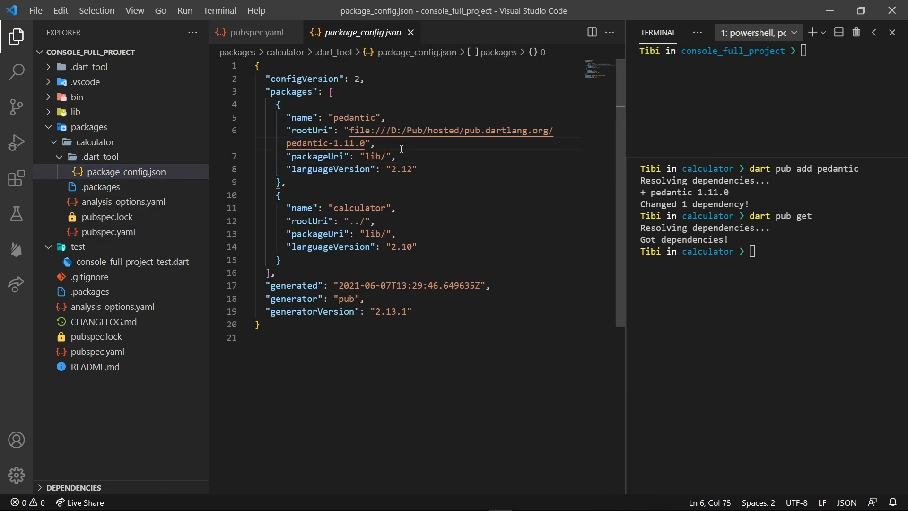
mouse_move(176, 228)
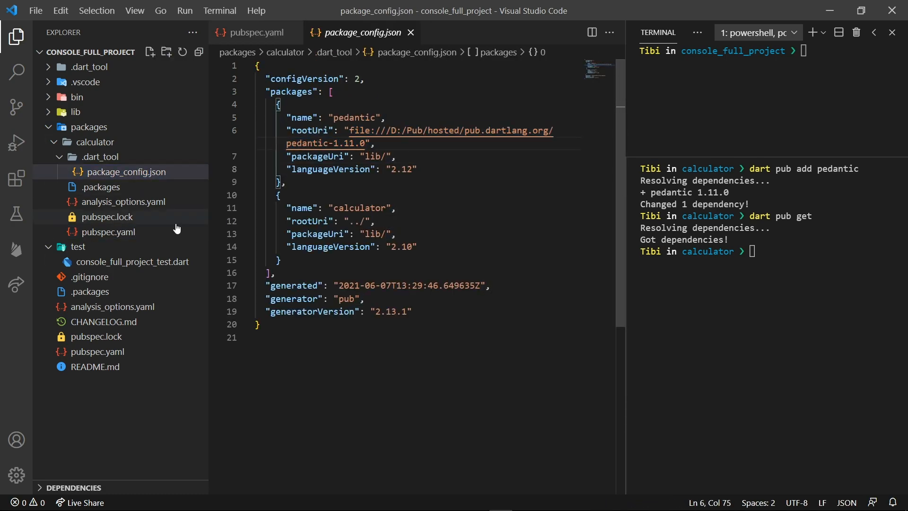
click(123, 202)
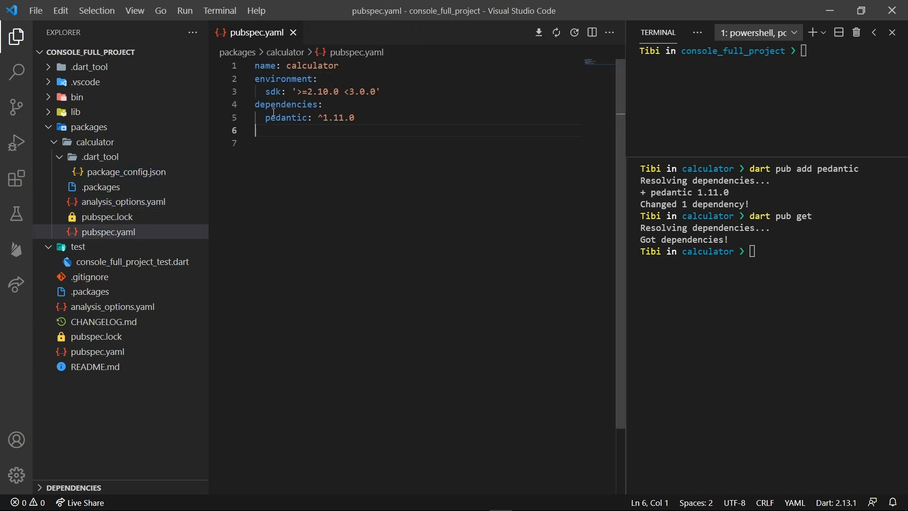
mouse_move(180, 205)
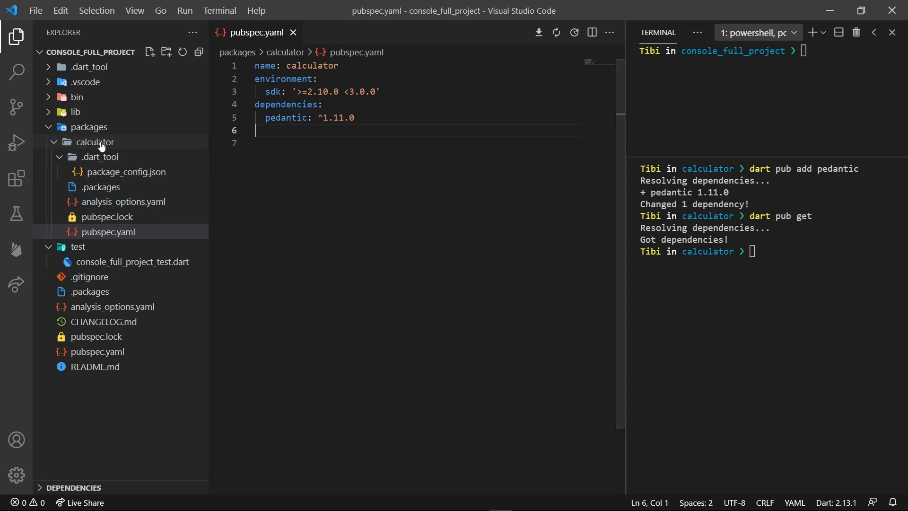
mouse_move(98, 143)
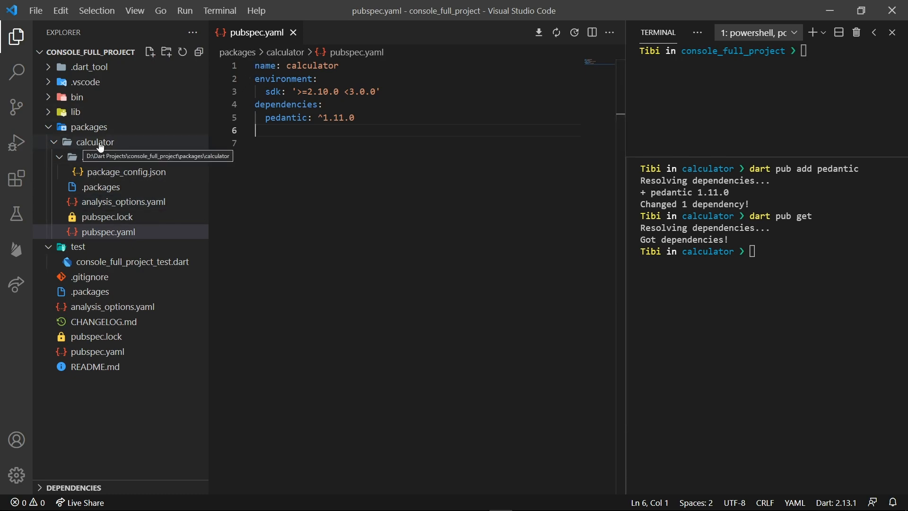
Step: Create a lib folder inside the calculator package
click(95, 141)
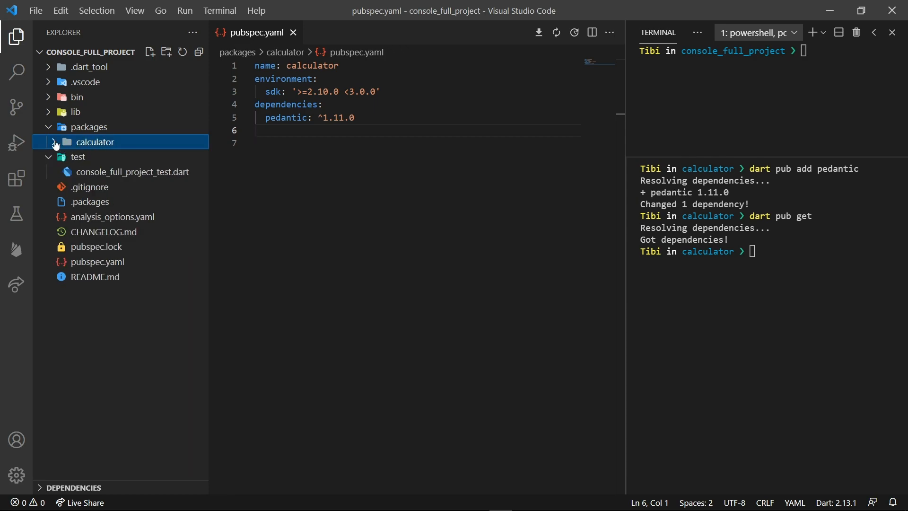
right_click(95, 142)
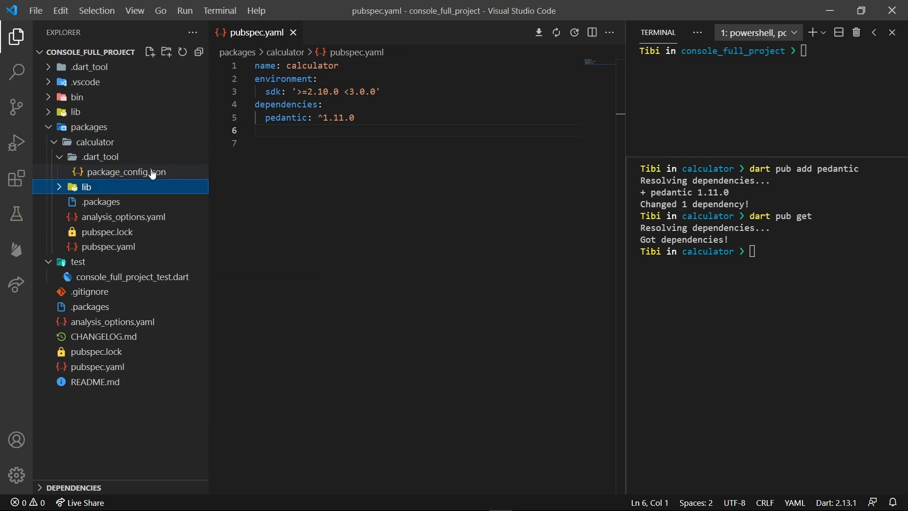
click(85, 187)
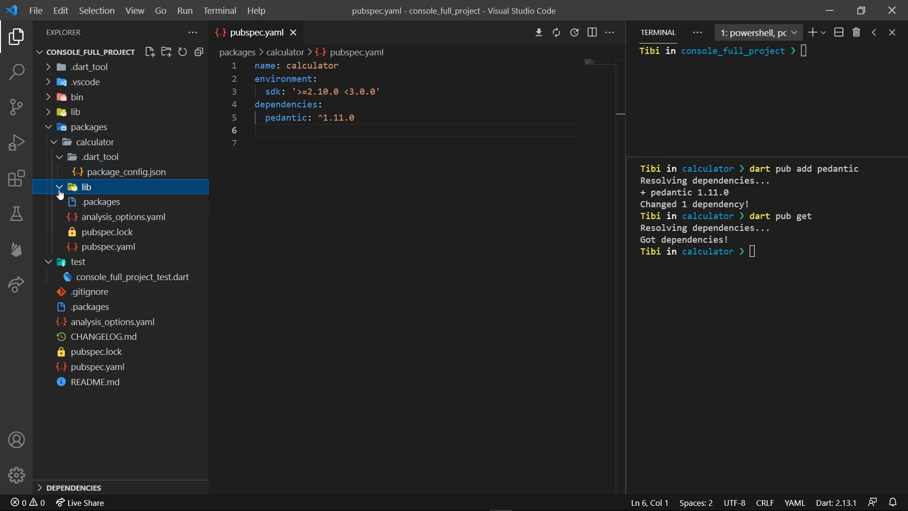
Step: Create calculator.dart in the calculator package's lib folder
right_click(86, 187)
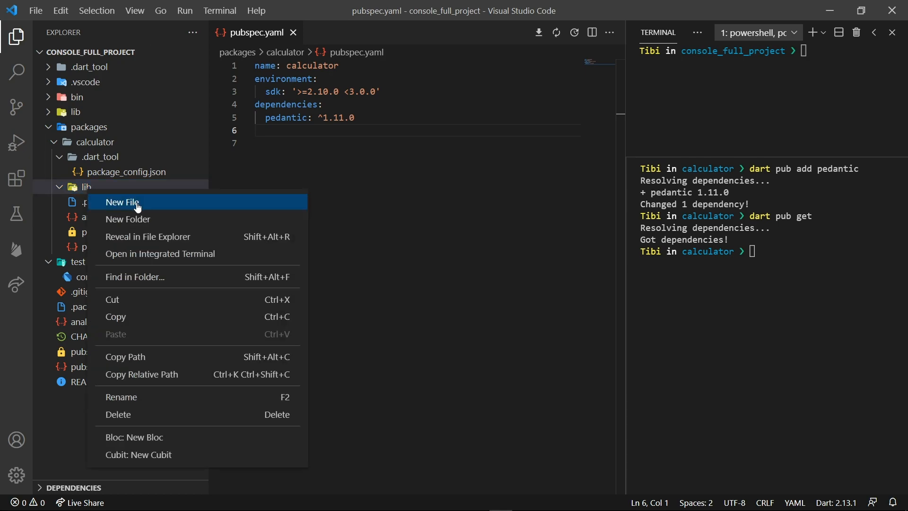
click(122, 202)
text(calculator.dart)
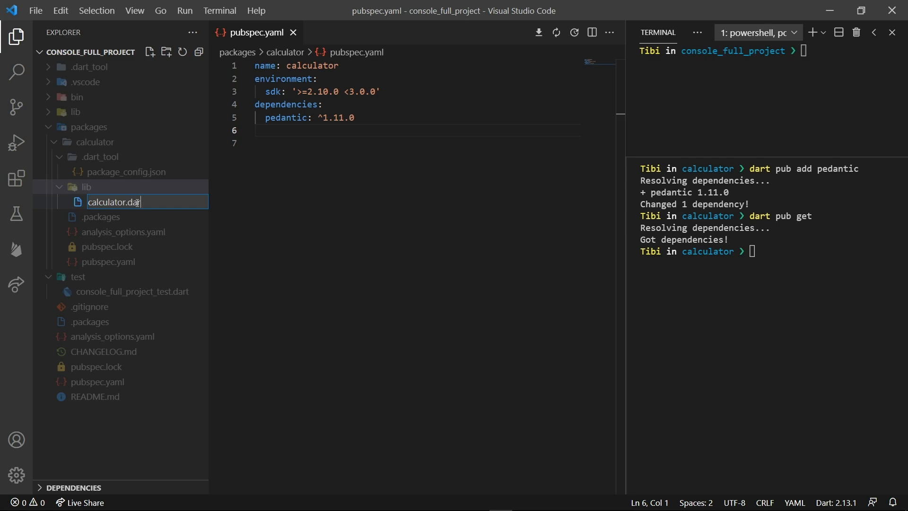
key(Enter)
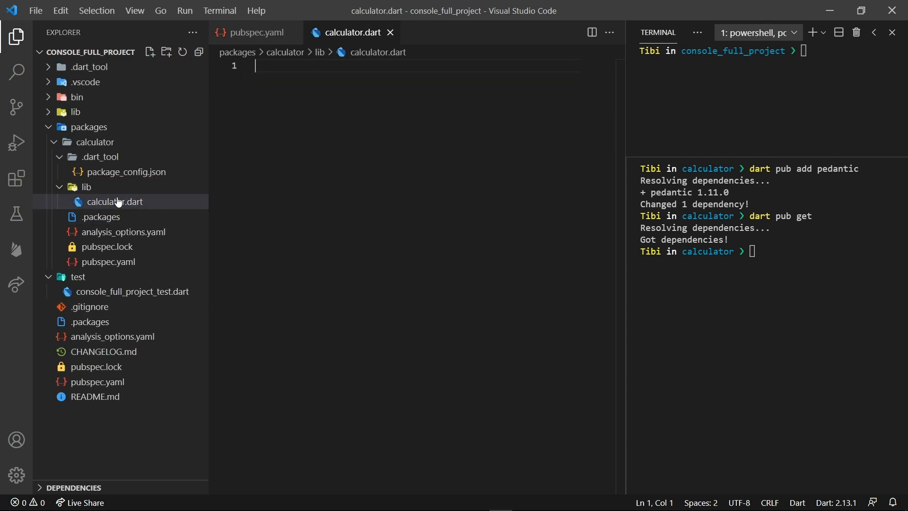
click(85, 187)
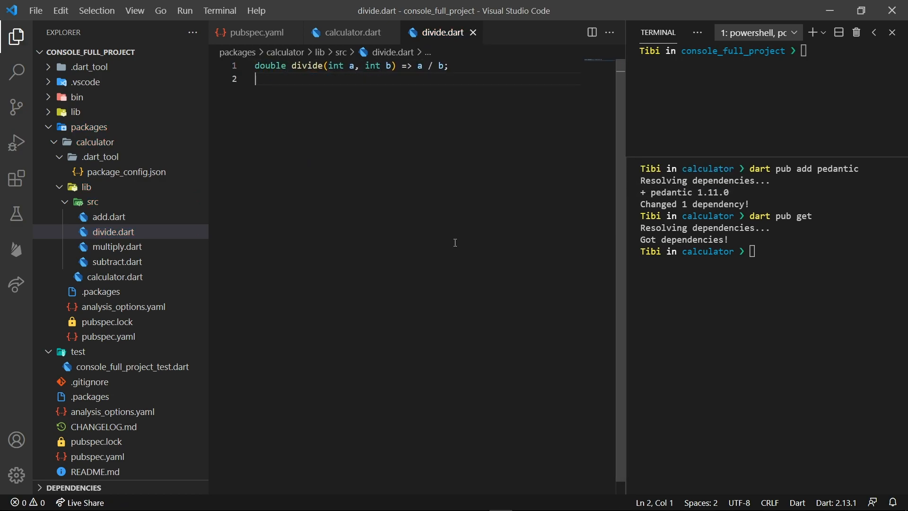
Step: Finish calculator.dart's exports by adding the subtract.dart export line
click(434, 66)
text(export 'src/)
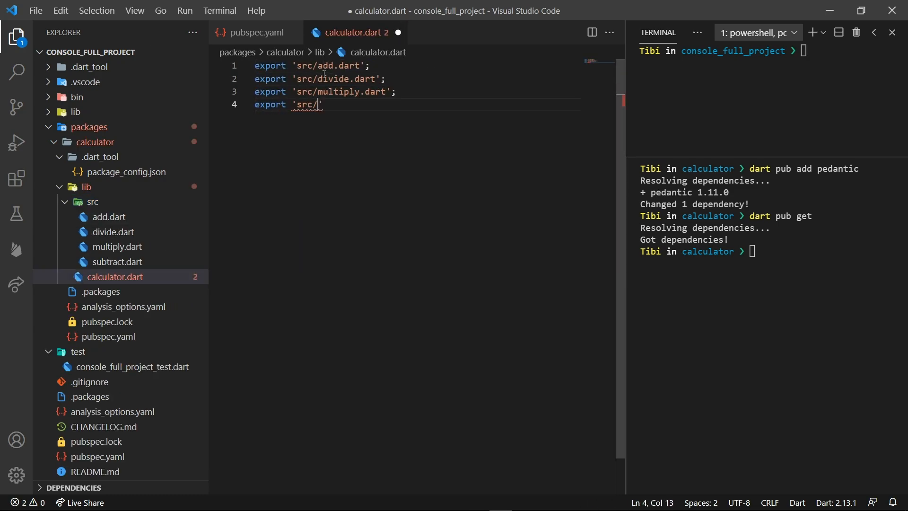
text(subtract.dart';)
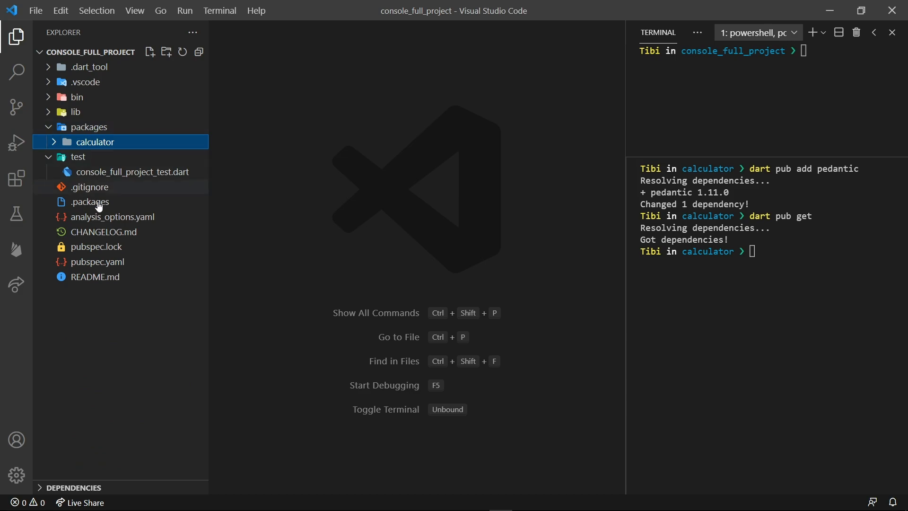
Step: Set the calculator dependency path in the project's pubspec.yaml to packages/calculator
click(88, 127)
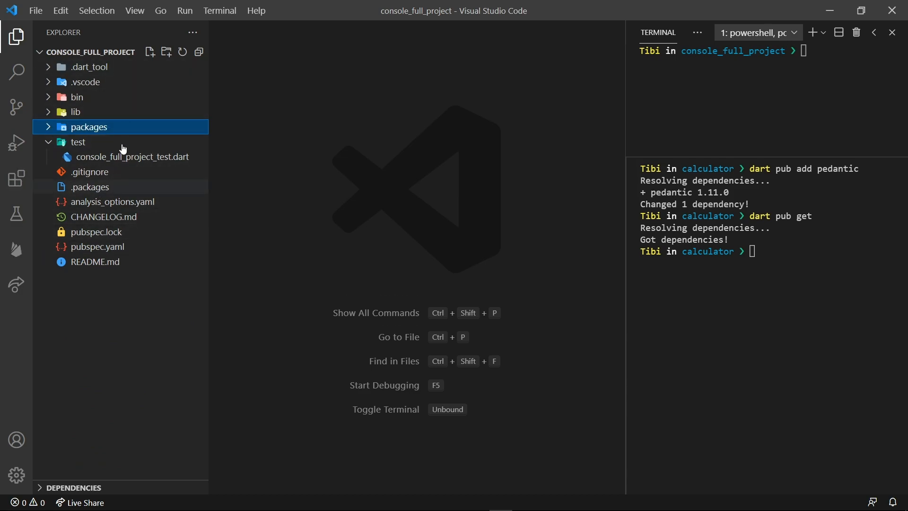
mouse_move(128, 254)
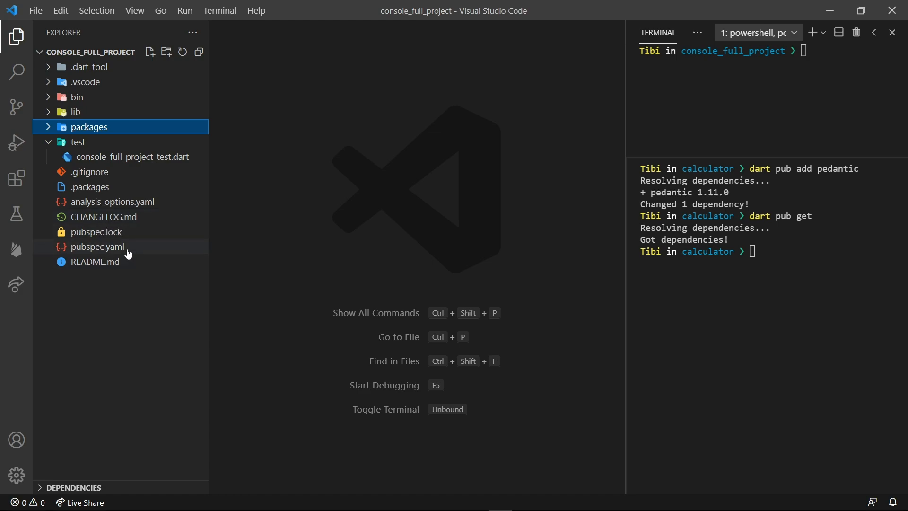
double_click(97, 246)
text(path: ')
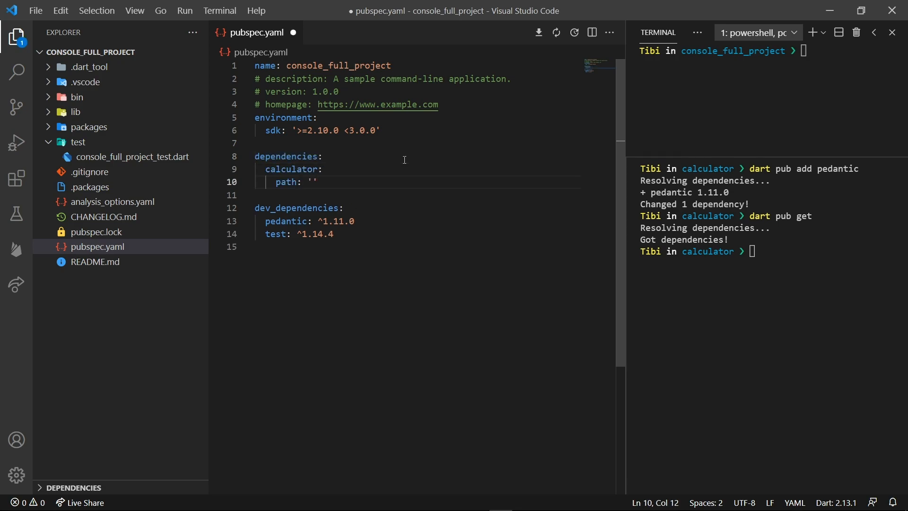
text(packages/calculator)
click(772, 51)
text(dart pub get)
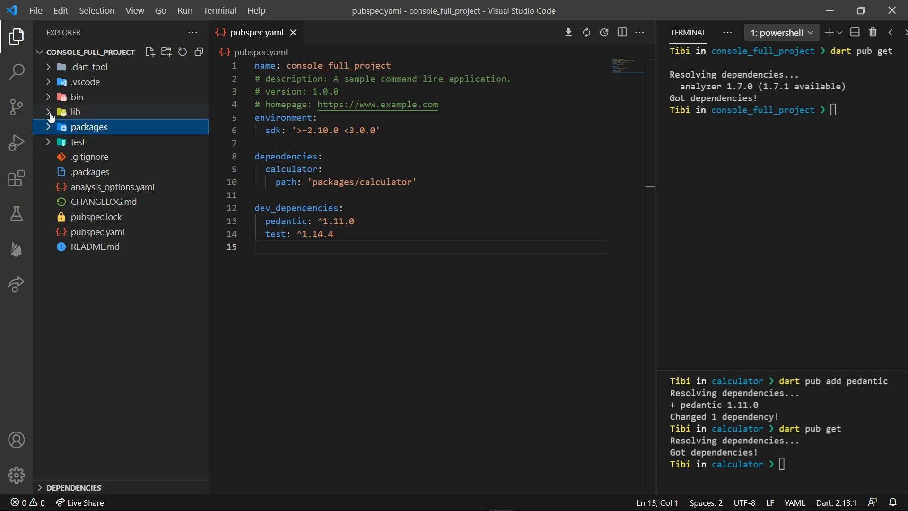
Step: Write calculate add, subtract, multiply and divide on 25 and 4, import package:calculator, and save
click(73, 112)
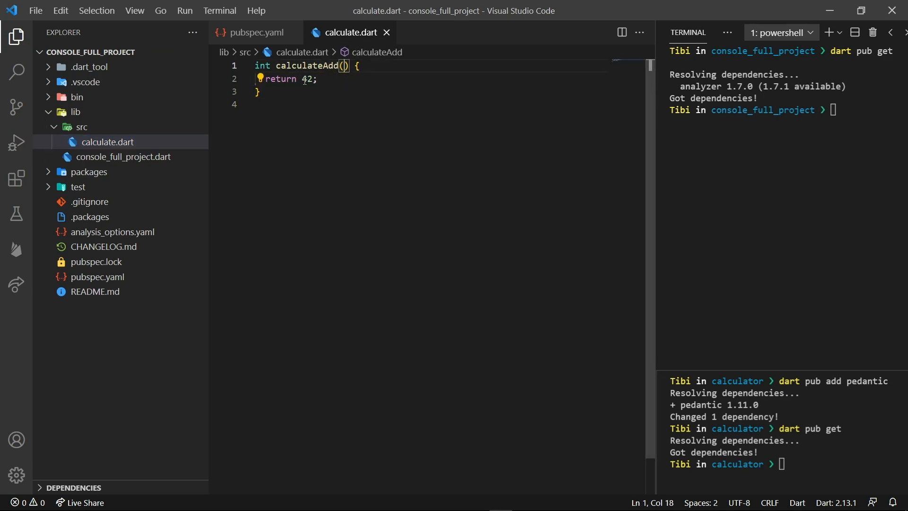
text(add()
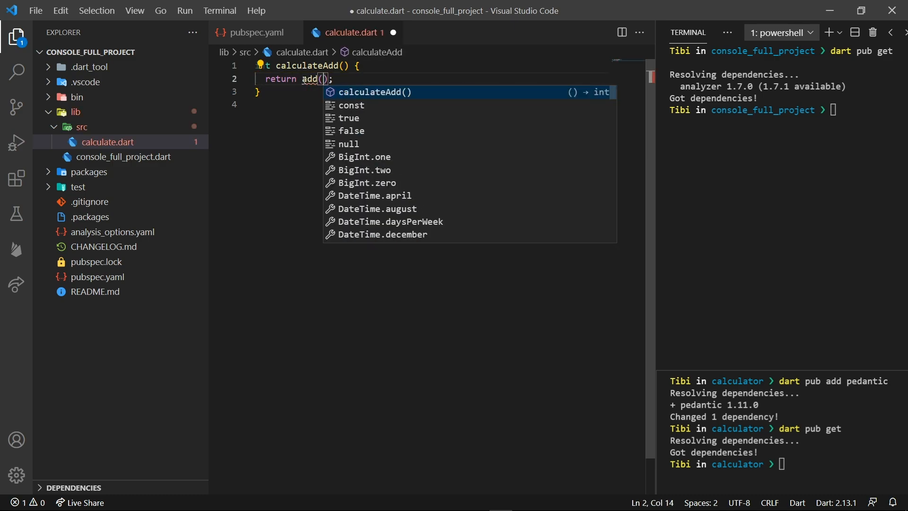
text(25, 4)
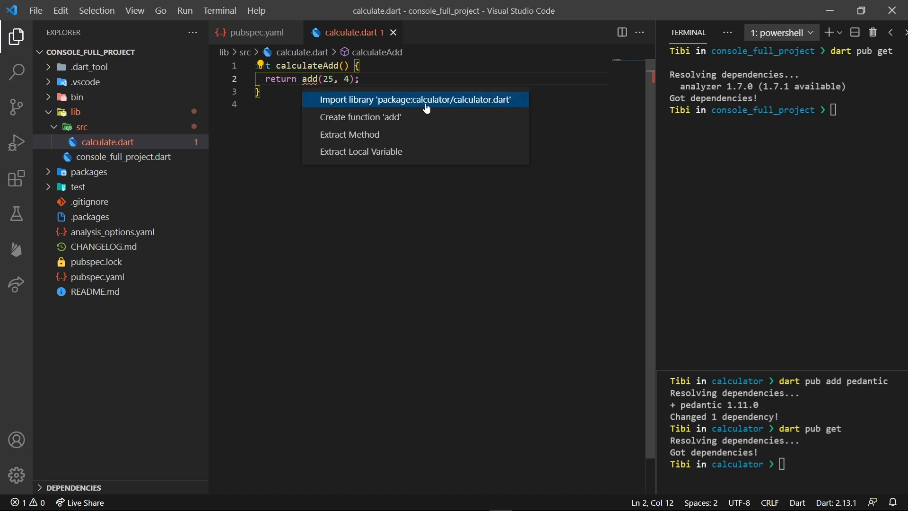
click(415, 100)
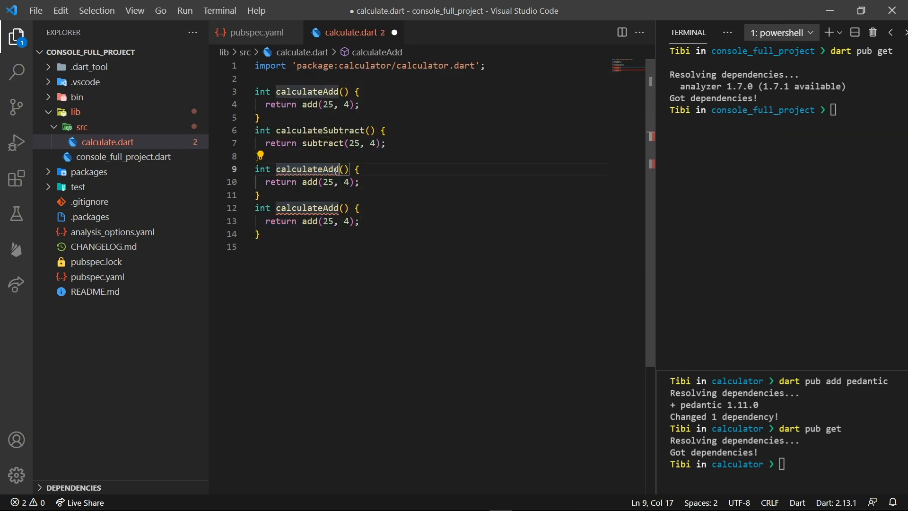
text(multip)
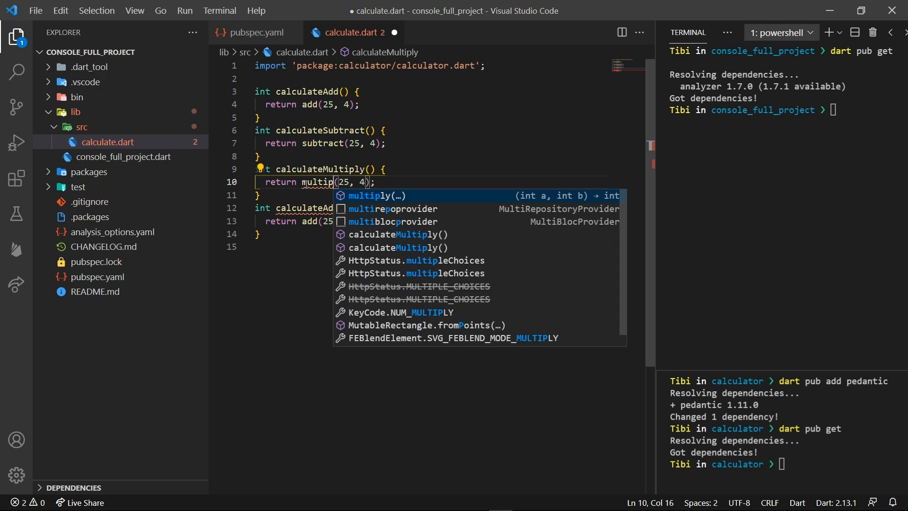
text(divide)
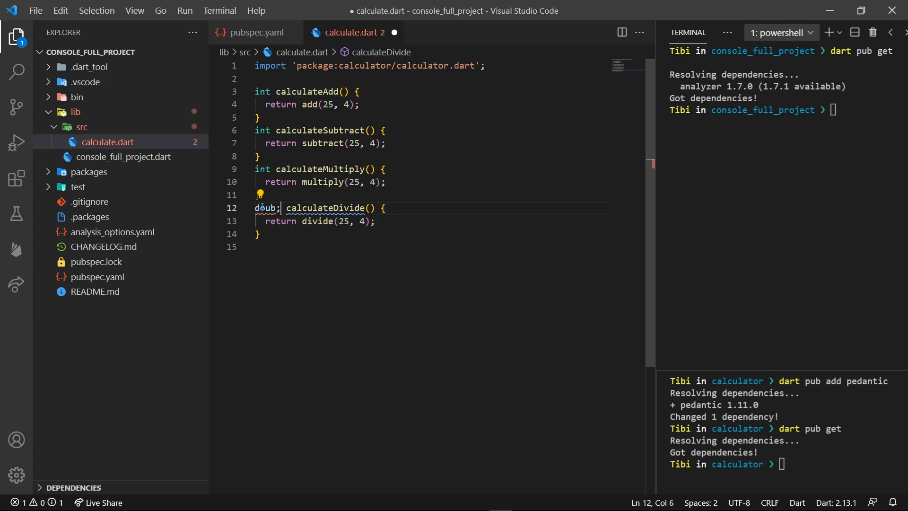
key(Ctrl+S)
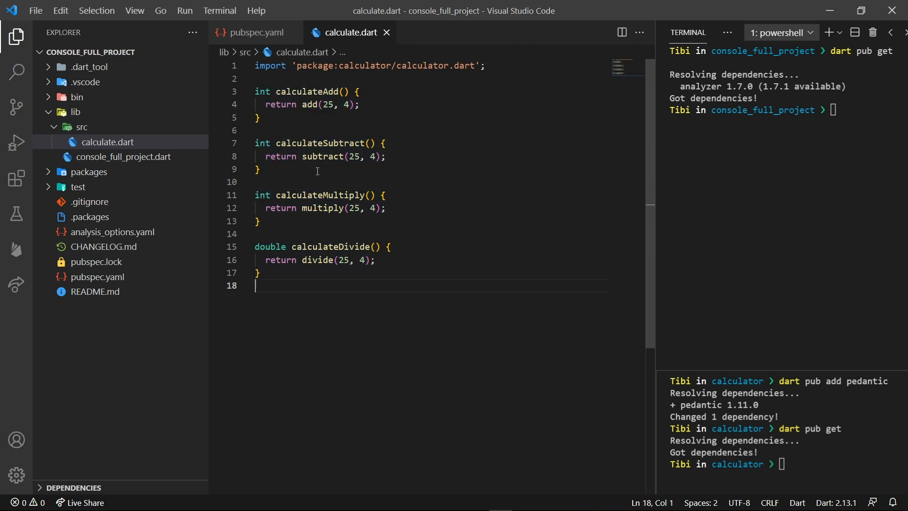
mouse_move(360, 66)
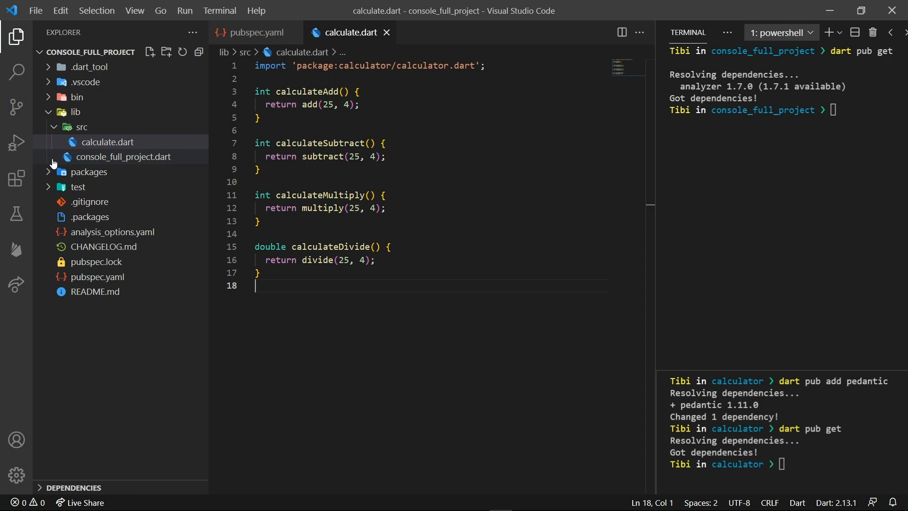
click(89, 172)
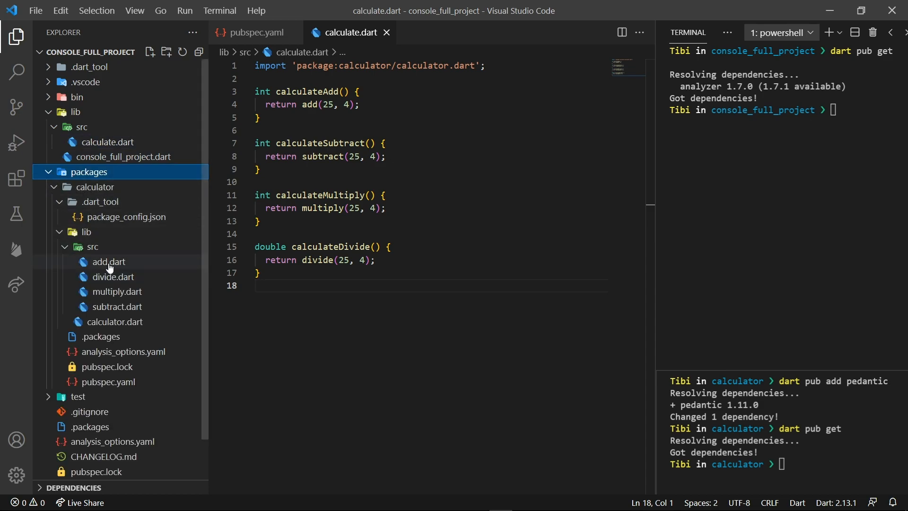
click(48, 171)
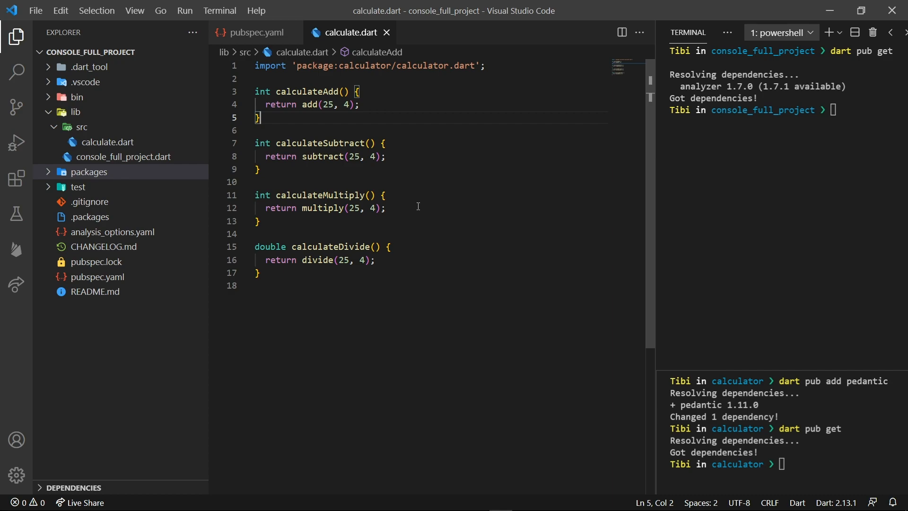
mouse_move(117, 172)
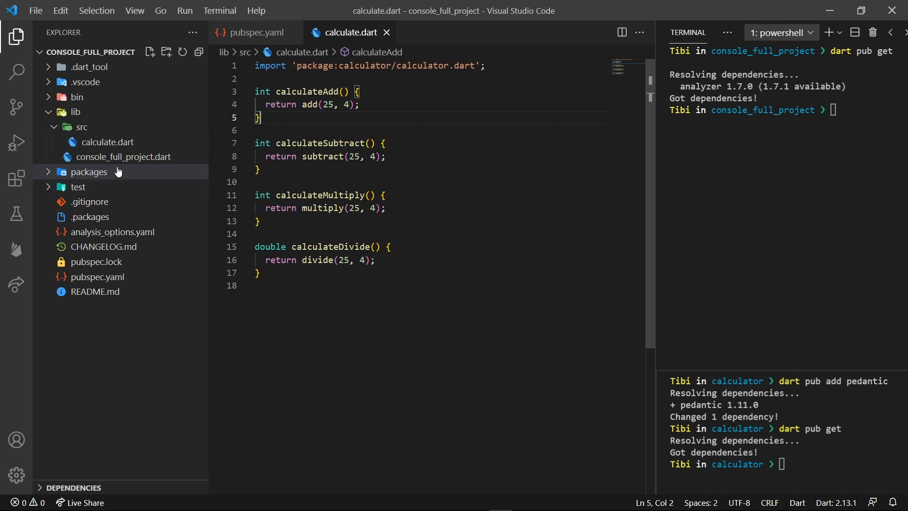
mouse_move(124, 157)
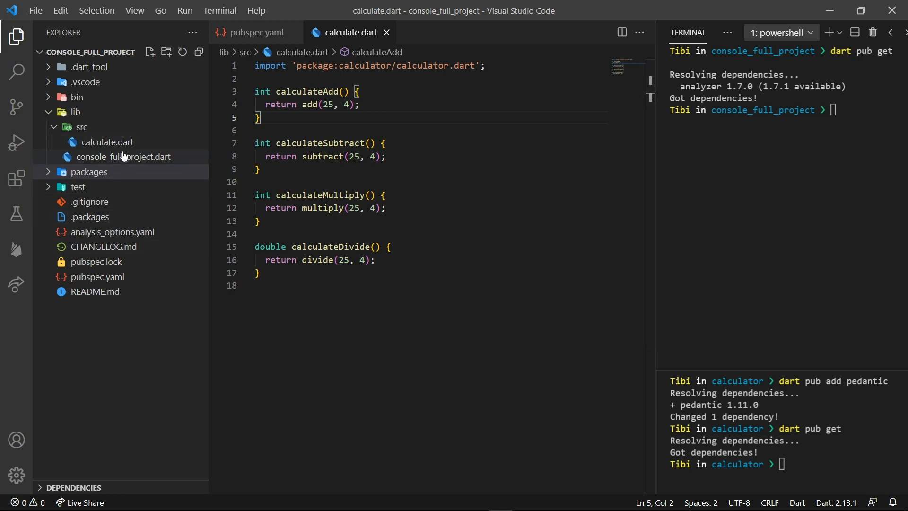
mouse_move(124, 156)
text(dart run)
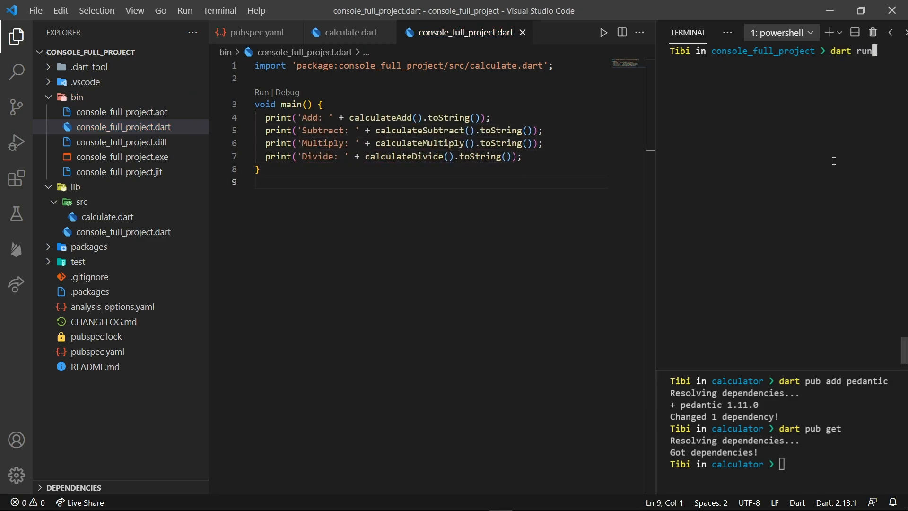
Step: Run the console app, change add to return a + b * 10, and rerun it
key(Enter)
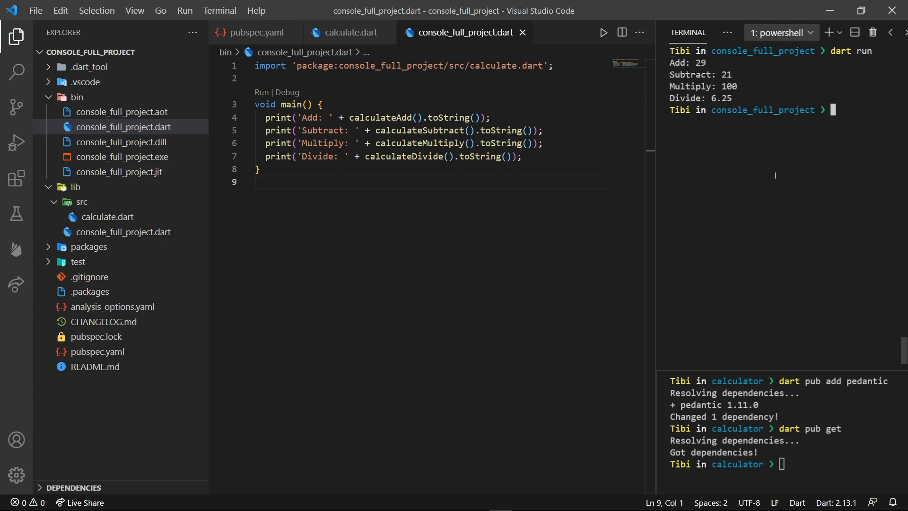
mouse_move(750, 99)
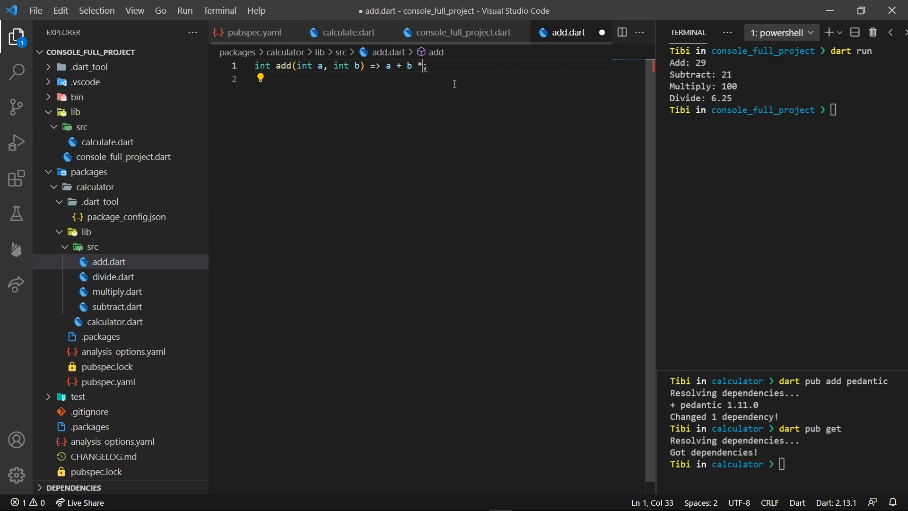
text(10)
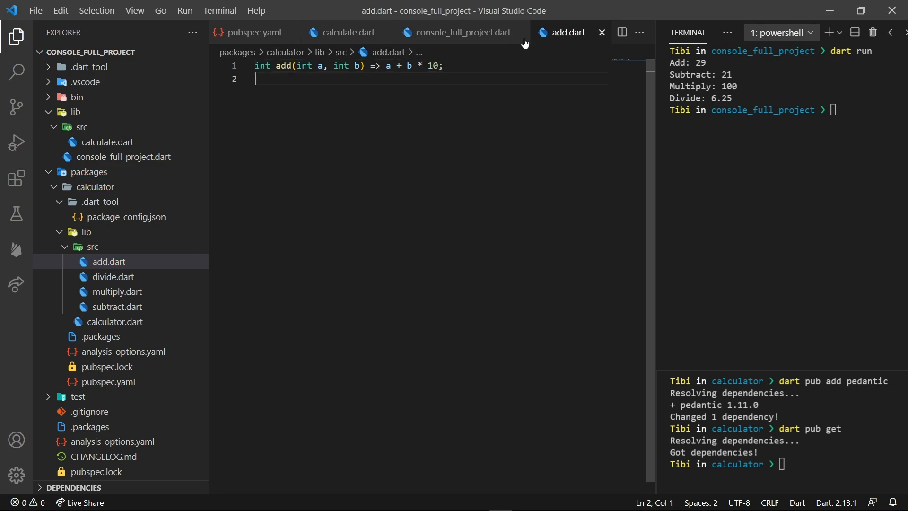
text(dart run)
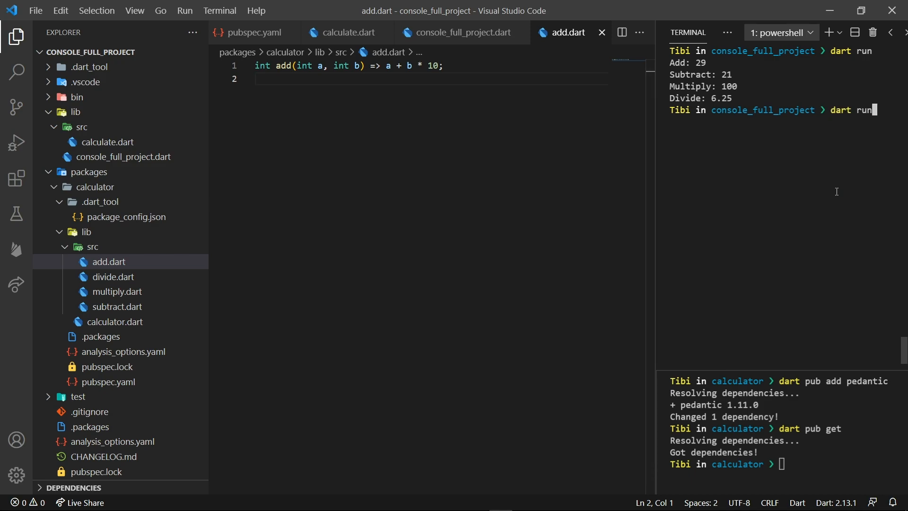
key(Enter)
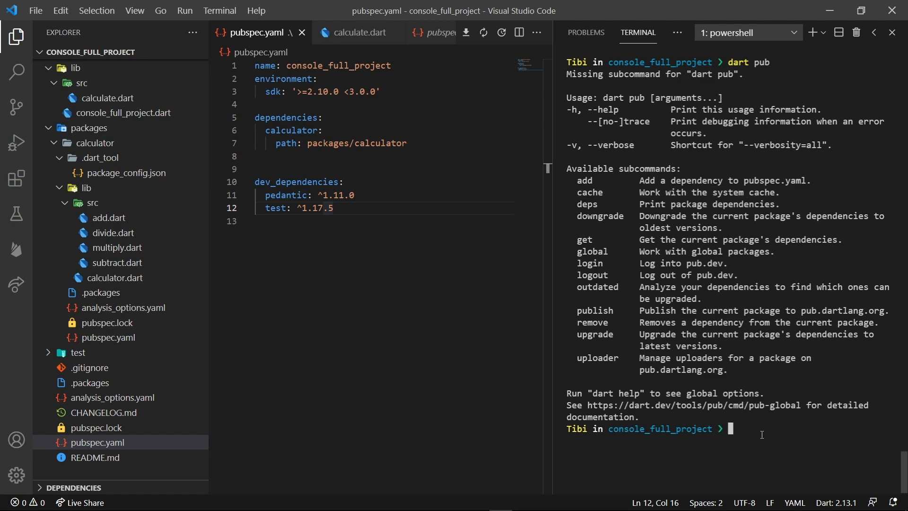
Step: Run dart pub deps and highlight calculator and its pedantic dependency in the output
text(dart pub cache)
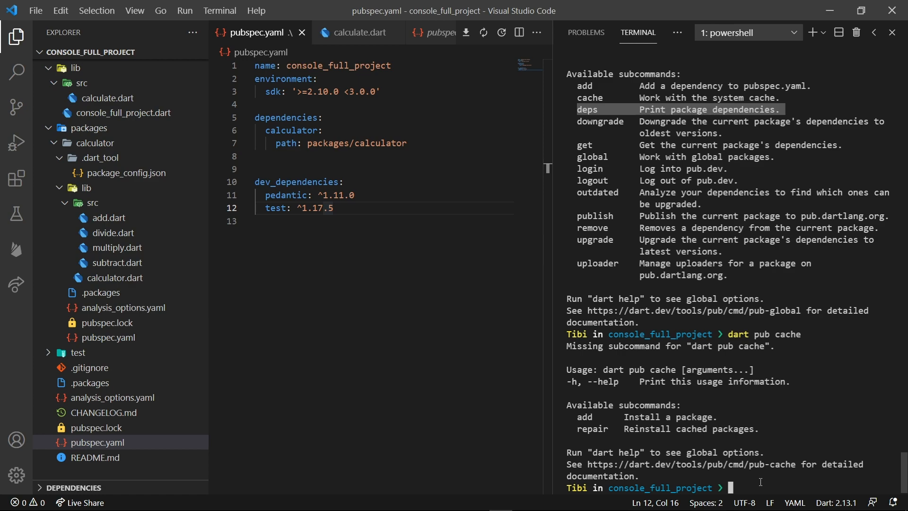
text(dart pub deps)
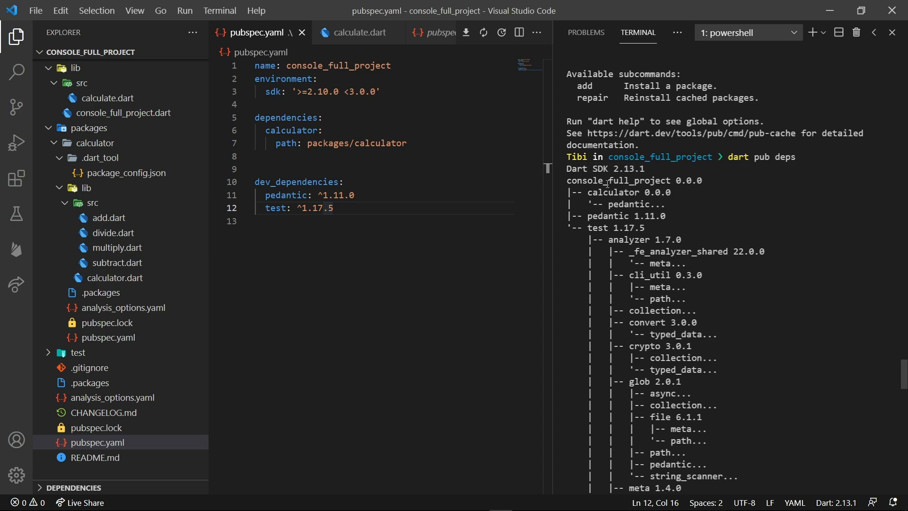
drag(585, 192, 658, 204)
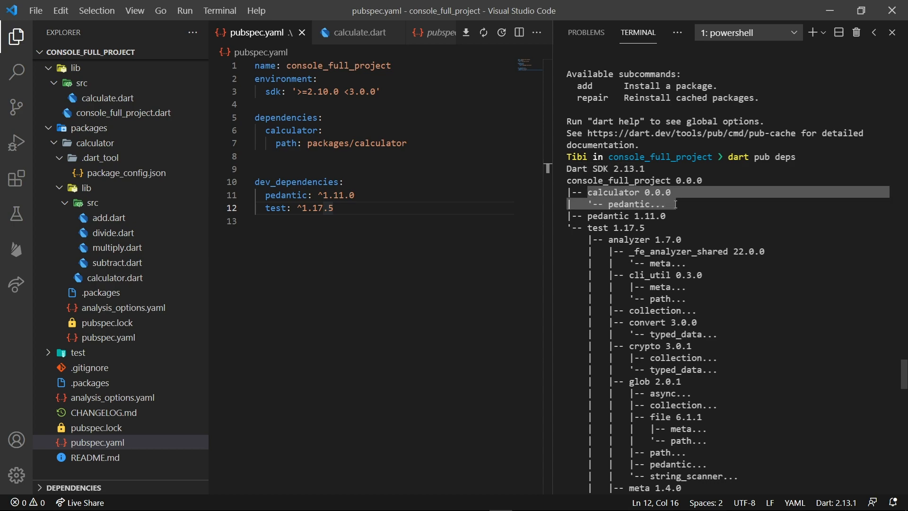
mouse_move(664, 204)
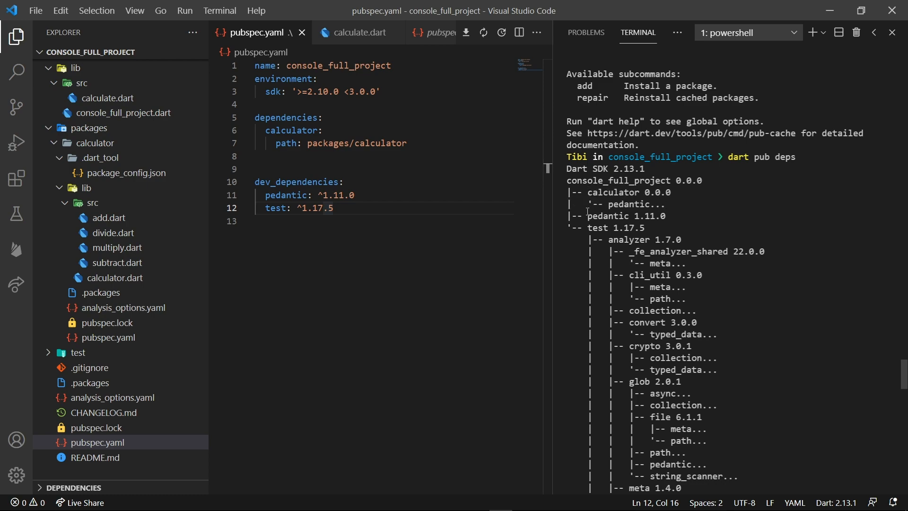
text(dart pub globa)
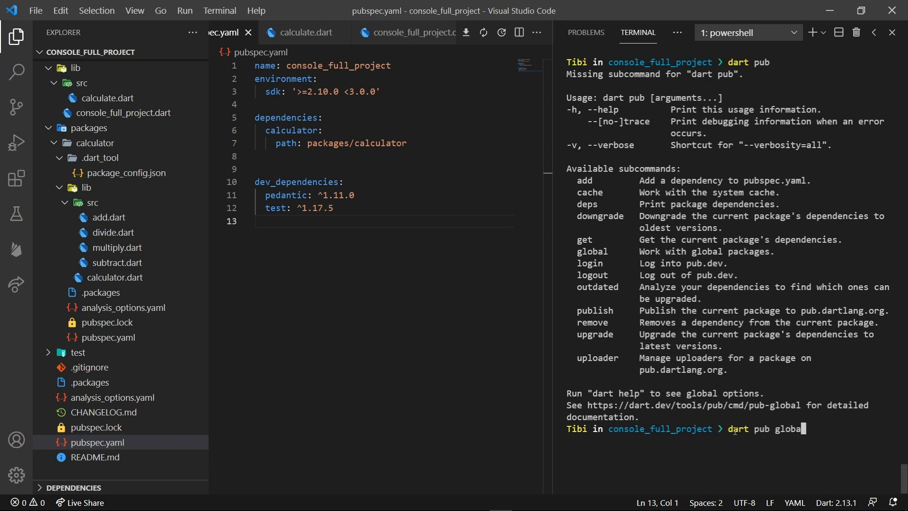
Step: Run dart pub global list, showing very_good_cli 0.2.1 activated
key(Enter)
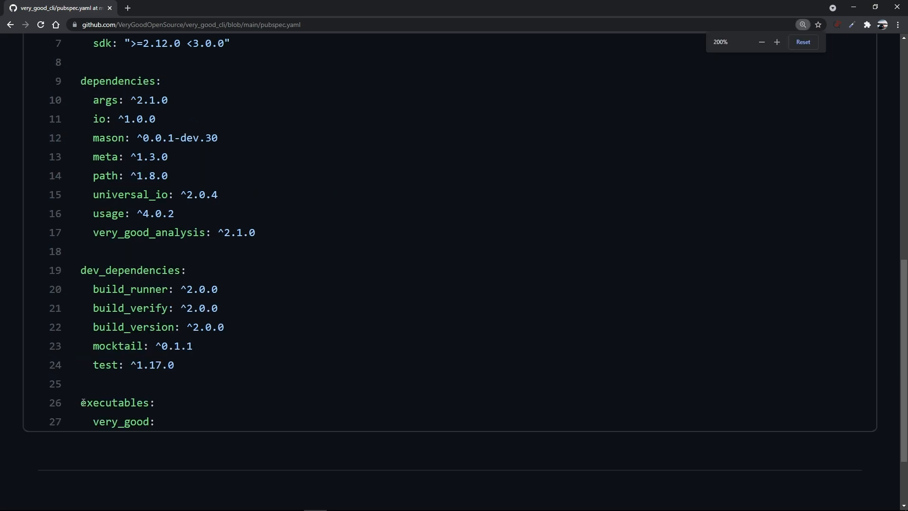
drag(81, 403, 154, 422)
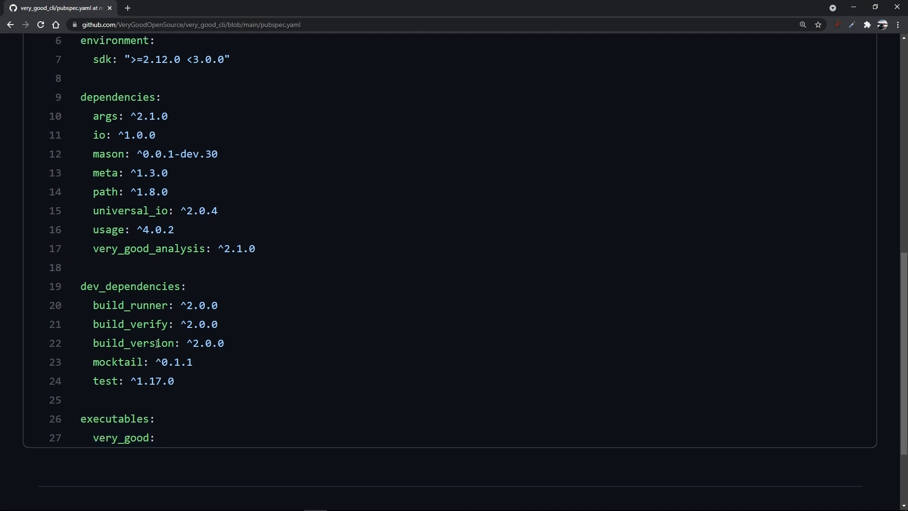
scroll(up, 3)
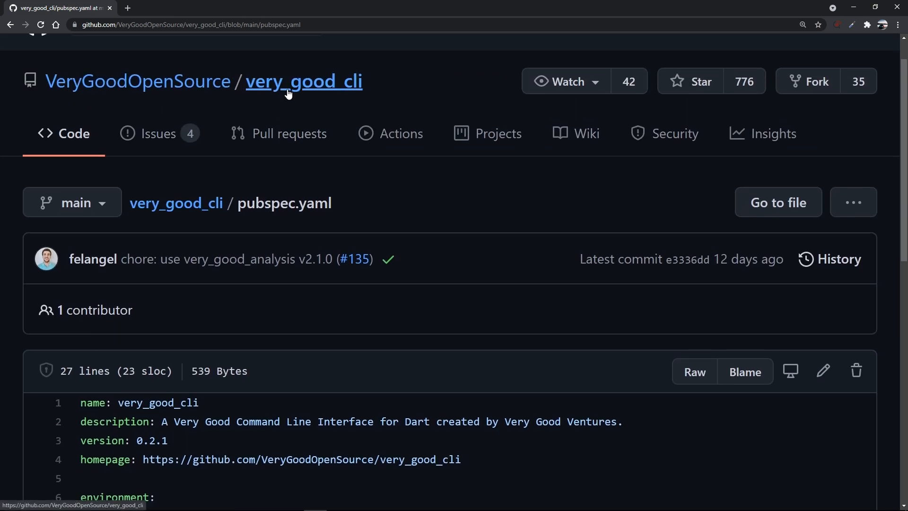
Step: Browse the very_good_cli GitHub repository and open bin/very_good.dart
click(304, 81)
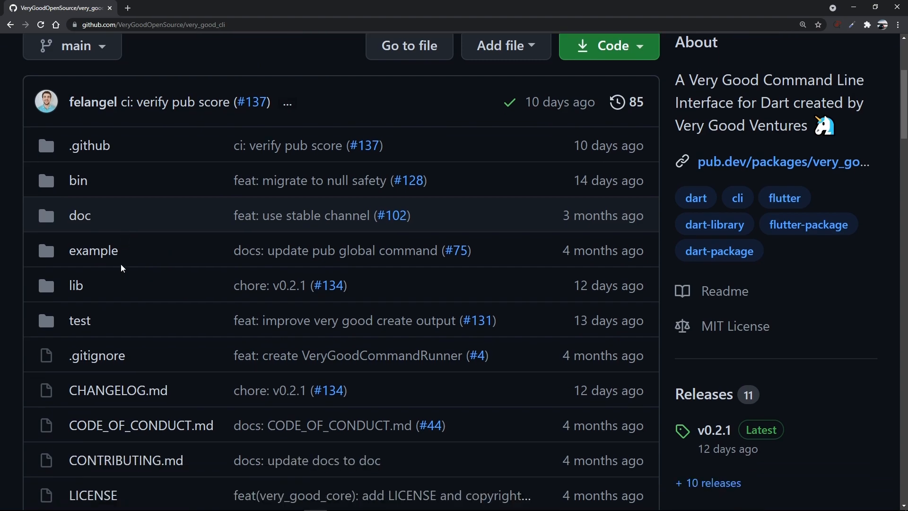
click(78, 180)
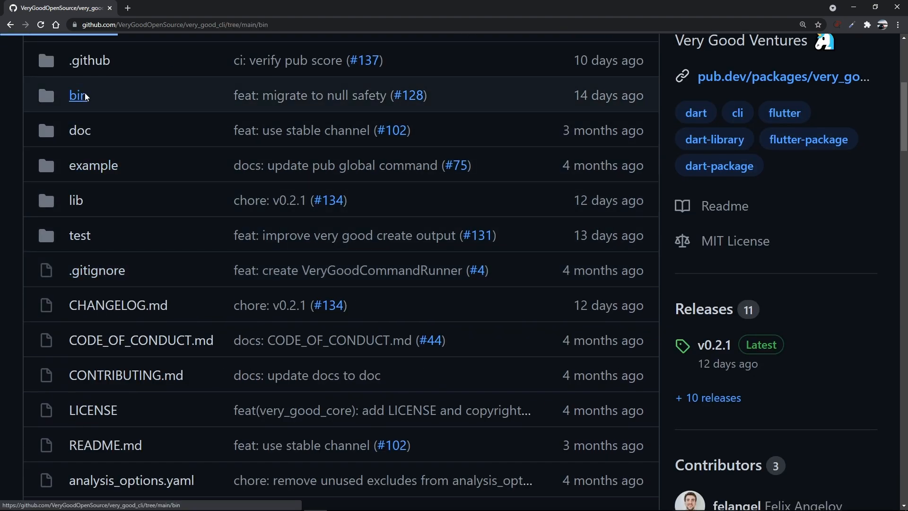
click(76, 95)
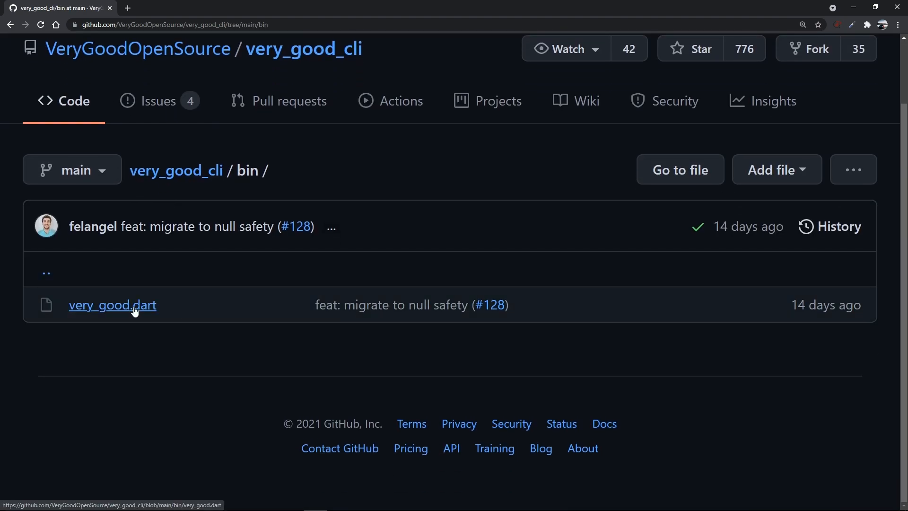
click(112, 305)
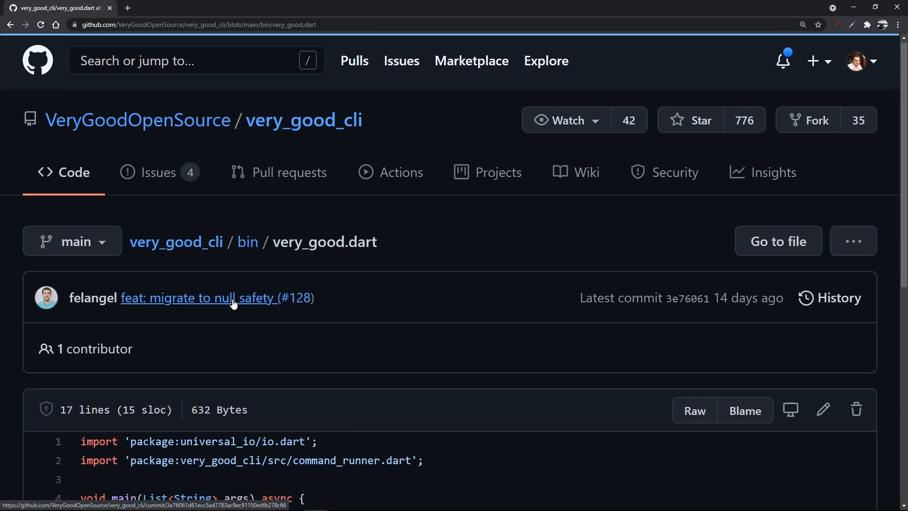
scroll(down, 3)
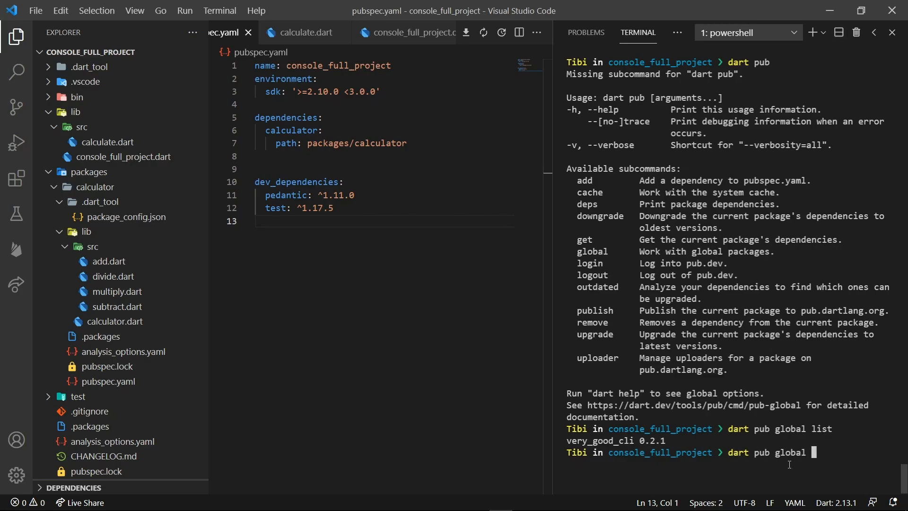
Step: Run dart pub global activate very_good_cli, confirming version 0.2.1 is already active
text(activate very_hood_cli)
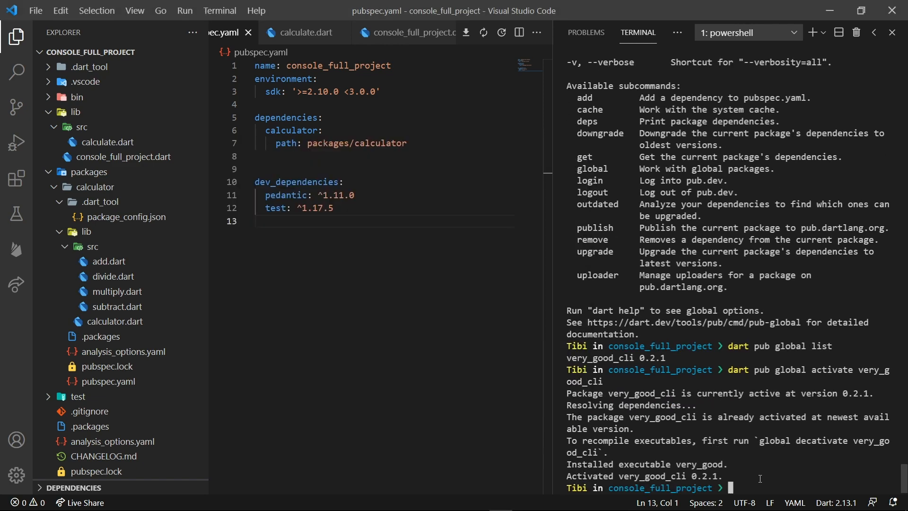
text(very_g)
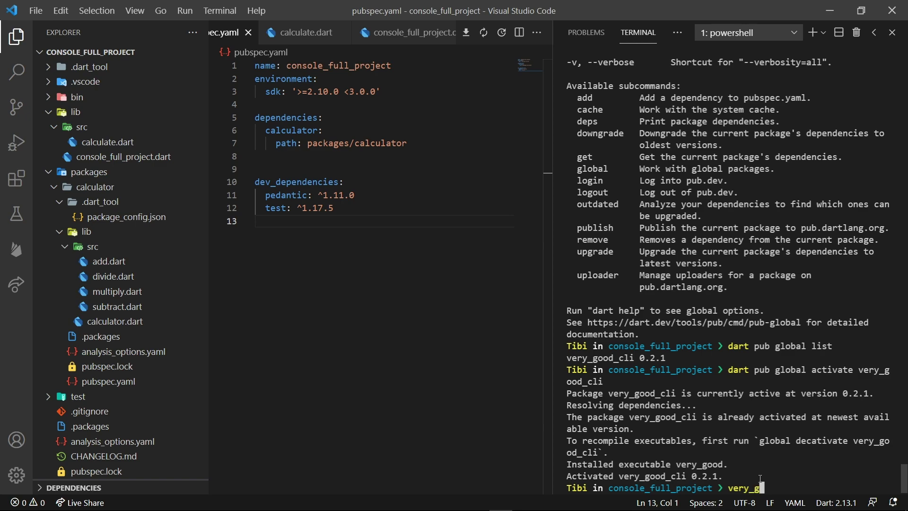
key(Enter)
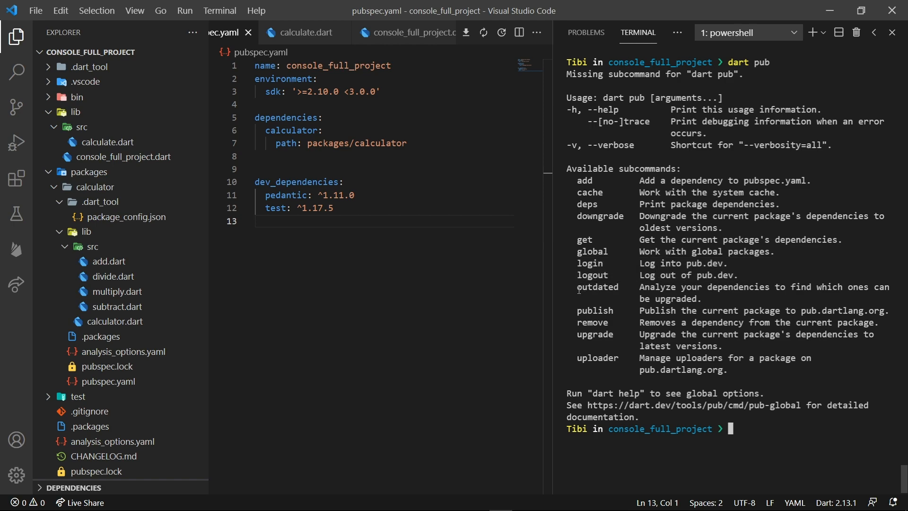
mouse_move(749, 439)
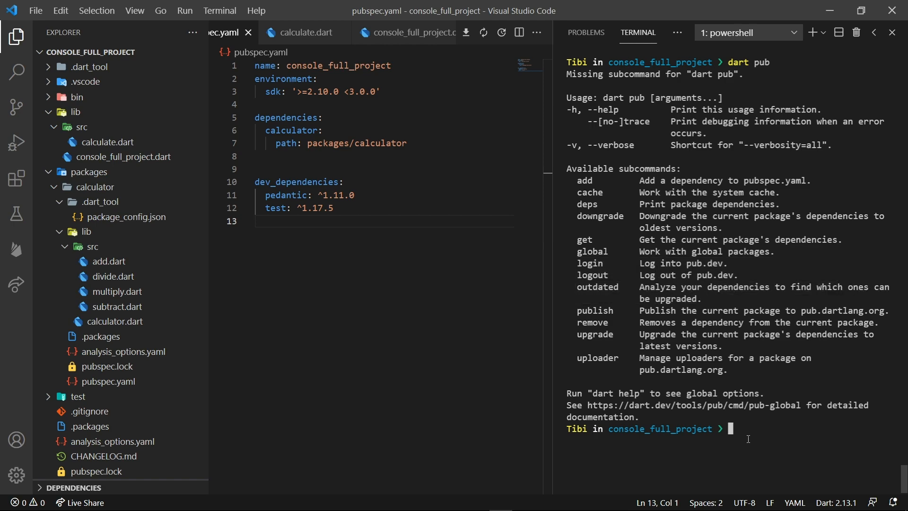
Step: Run dart pub outdated, showing dependencies up to date except analyzer 1.7.1
text(dart pub outdated)
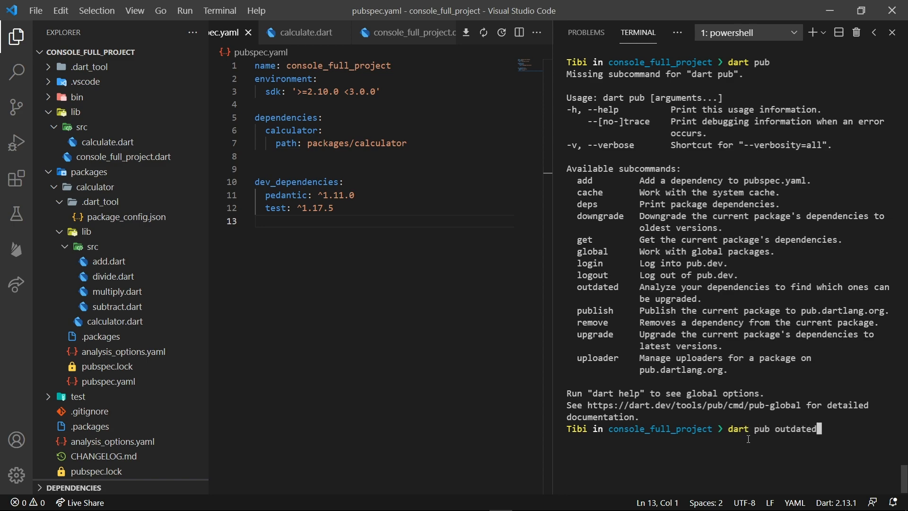
key(Enter)
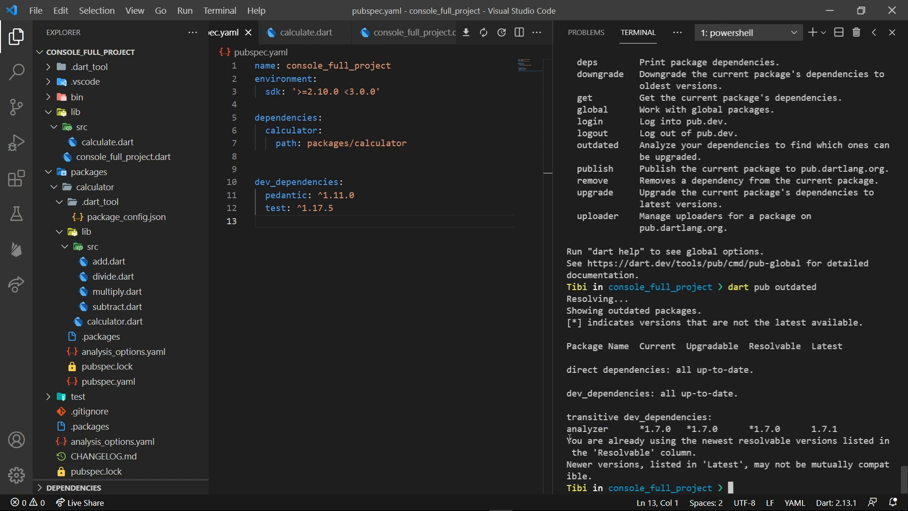
mouse_move(655, 431)
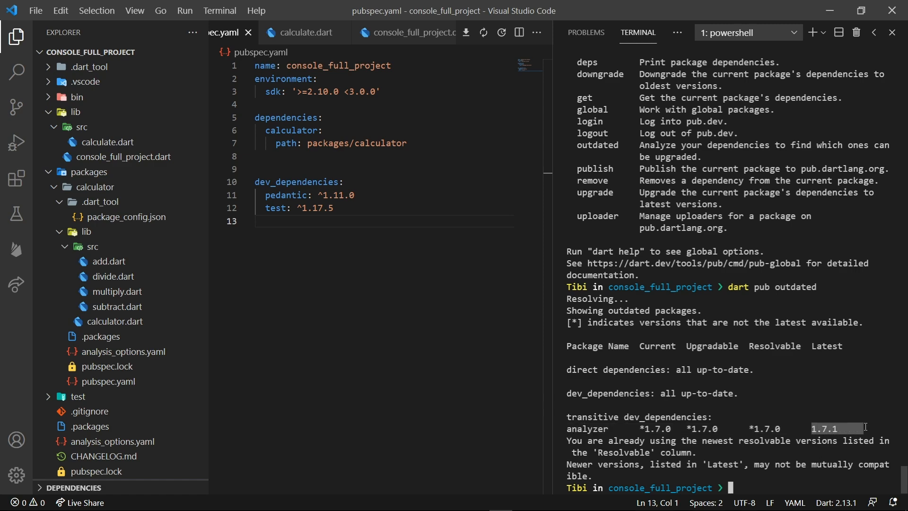
text(dart pub)
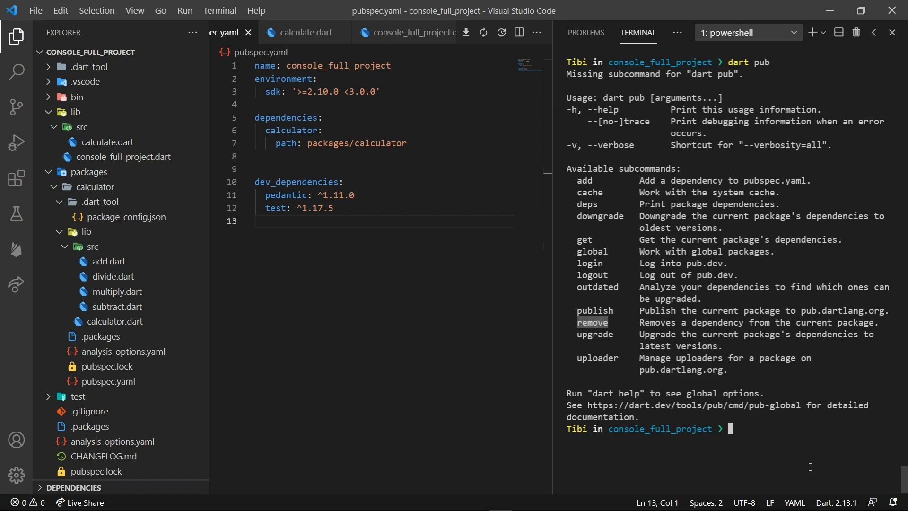
Step: Run dart pub remove test, leaving pedantic as the only dev dependency
text(dart)
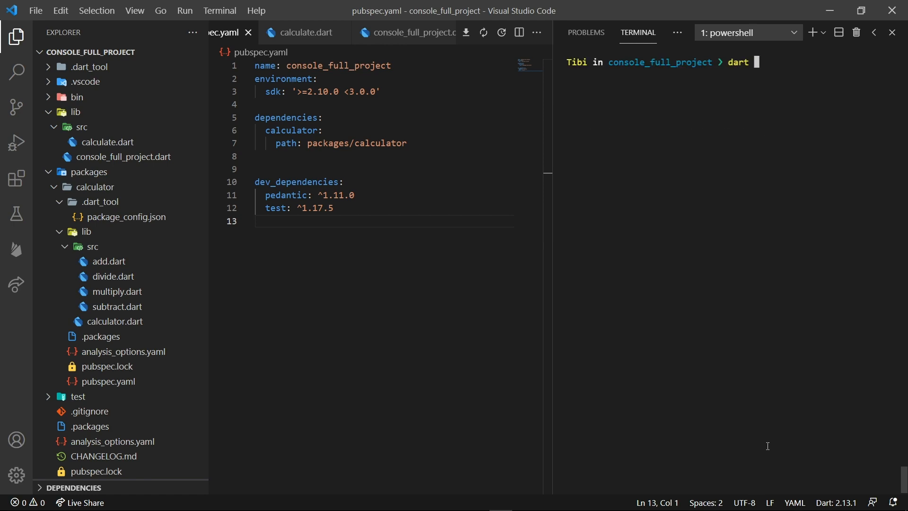
text(pub remove)
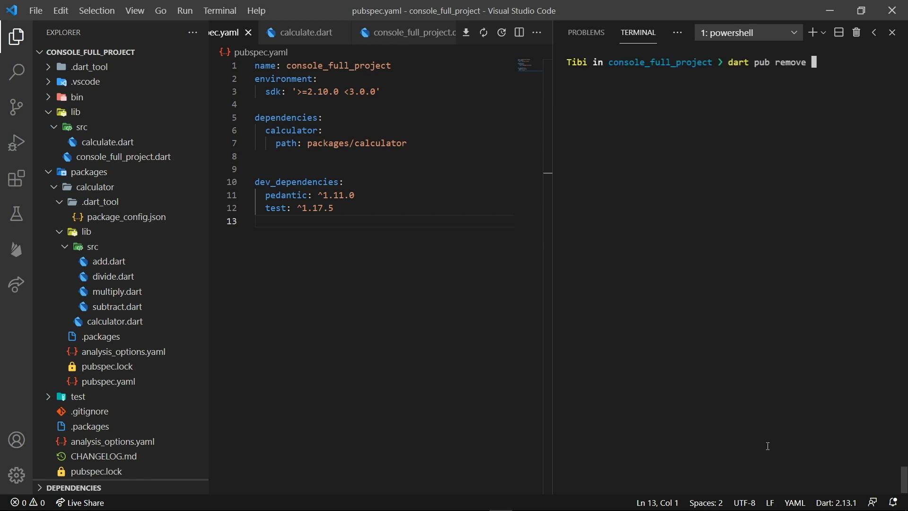
key(Enter)
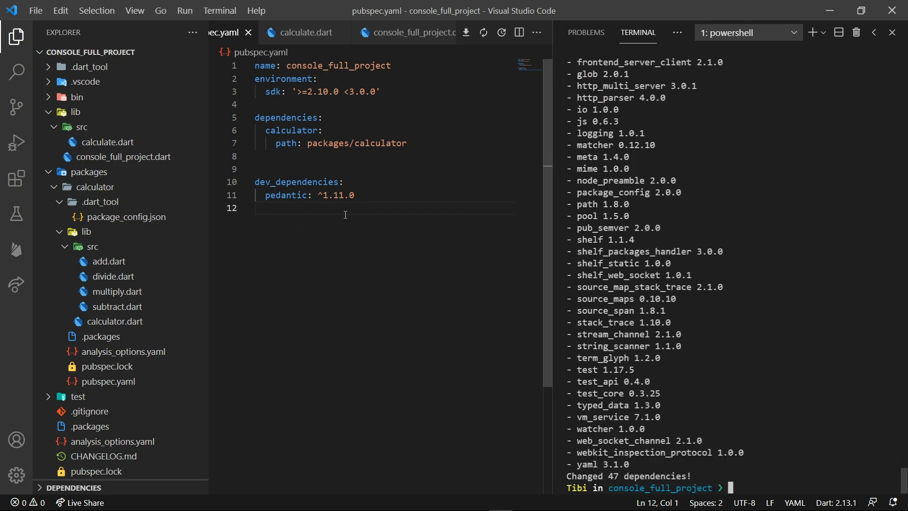
text(dart p)
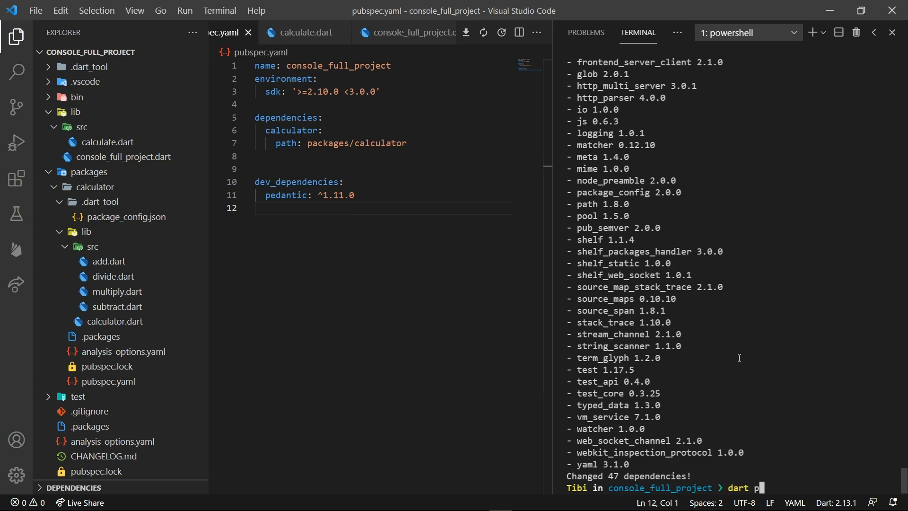